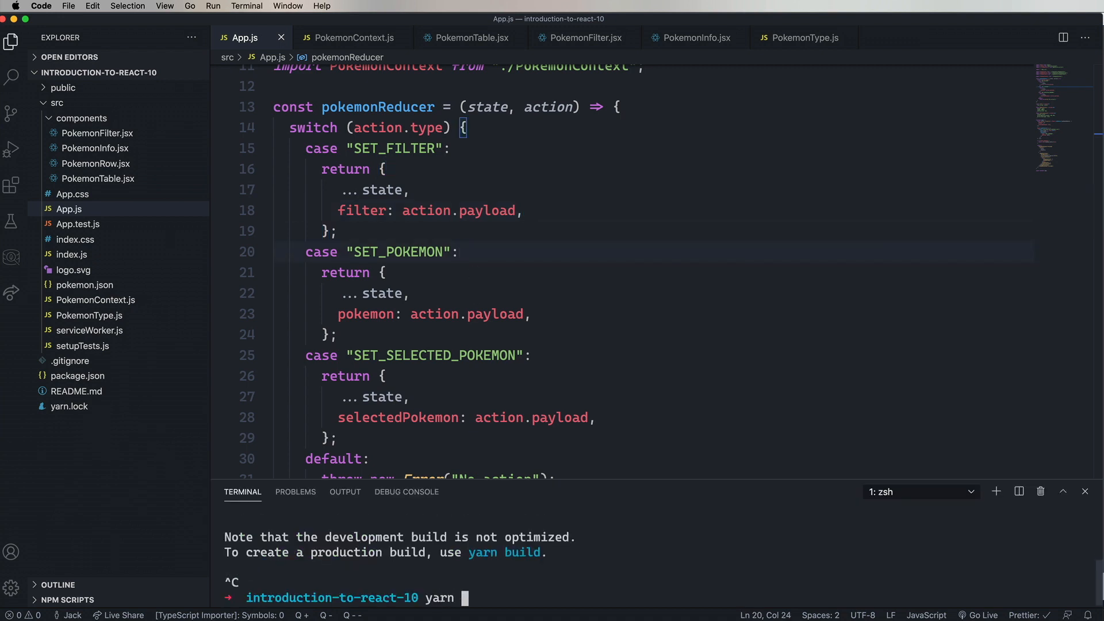
Step: Run yarn add redux react-redux in the integrated terminal
text(add redux)
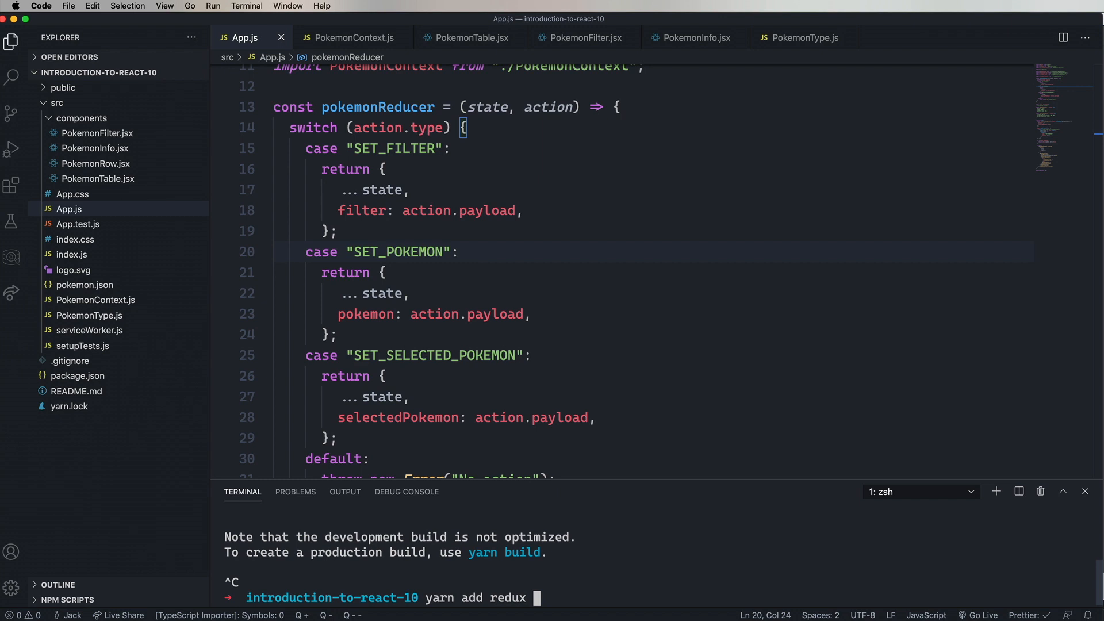
text(react-re)
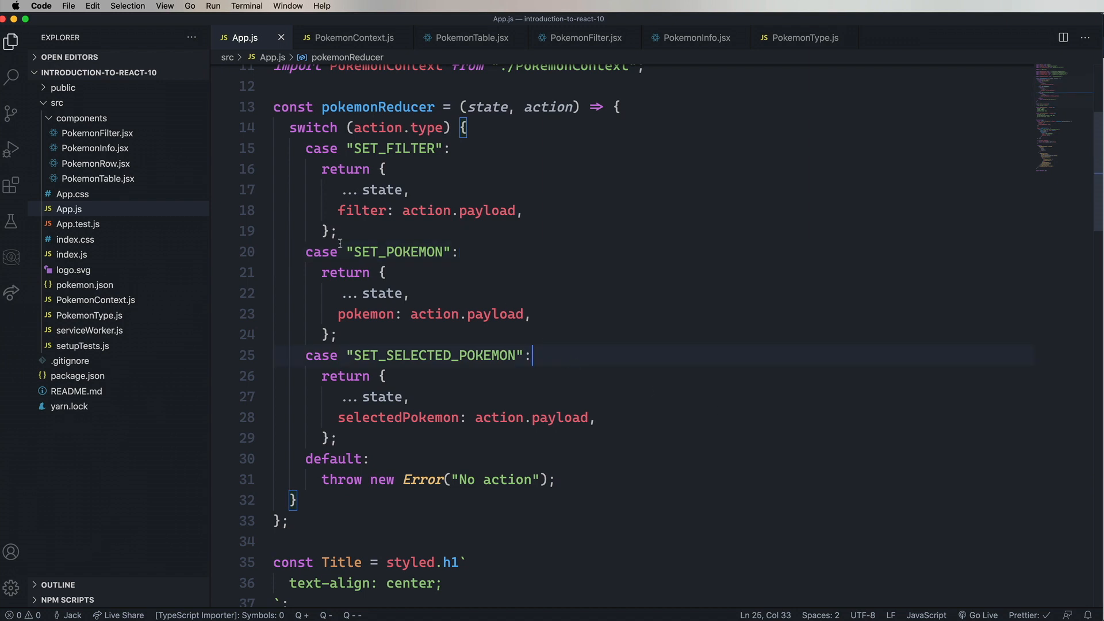
Step: Return state in the default case and give the reducer initial state { pokemon: [], filter, selectedPokemon: null }
click(477, 106)
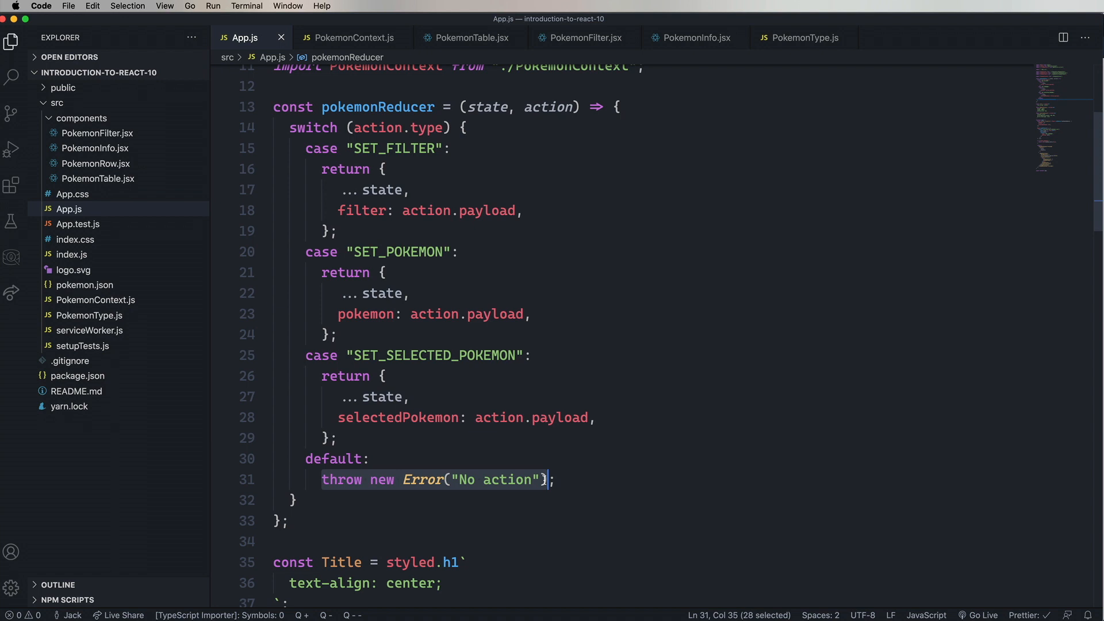
text(return state;)
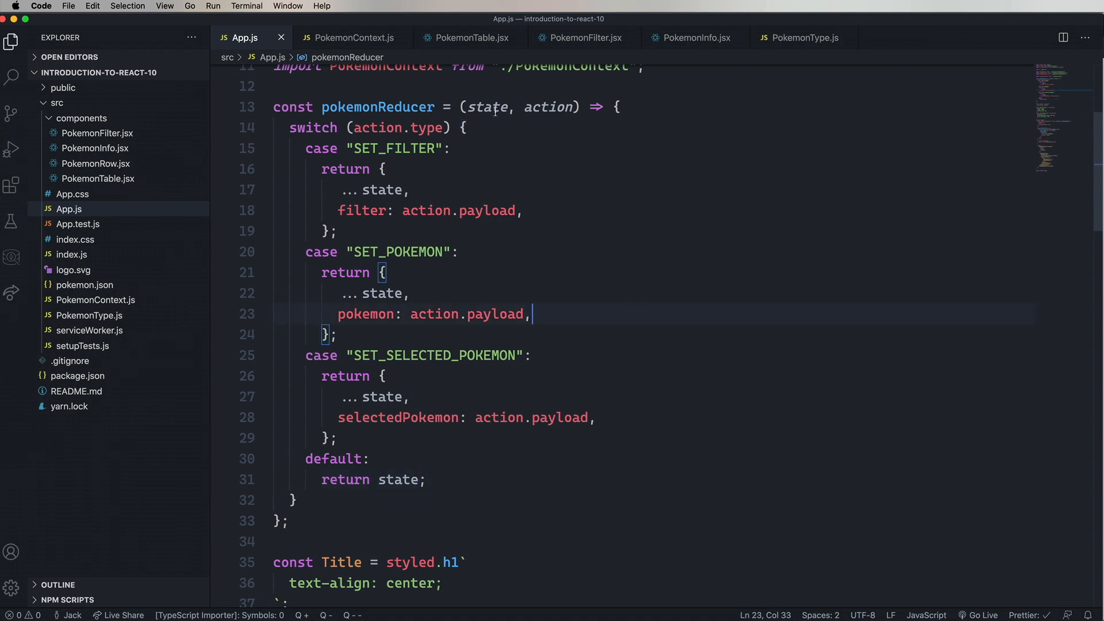
double_click(488, 107)
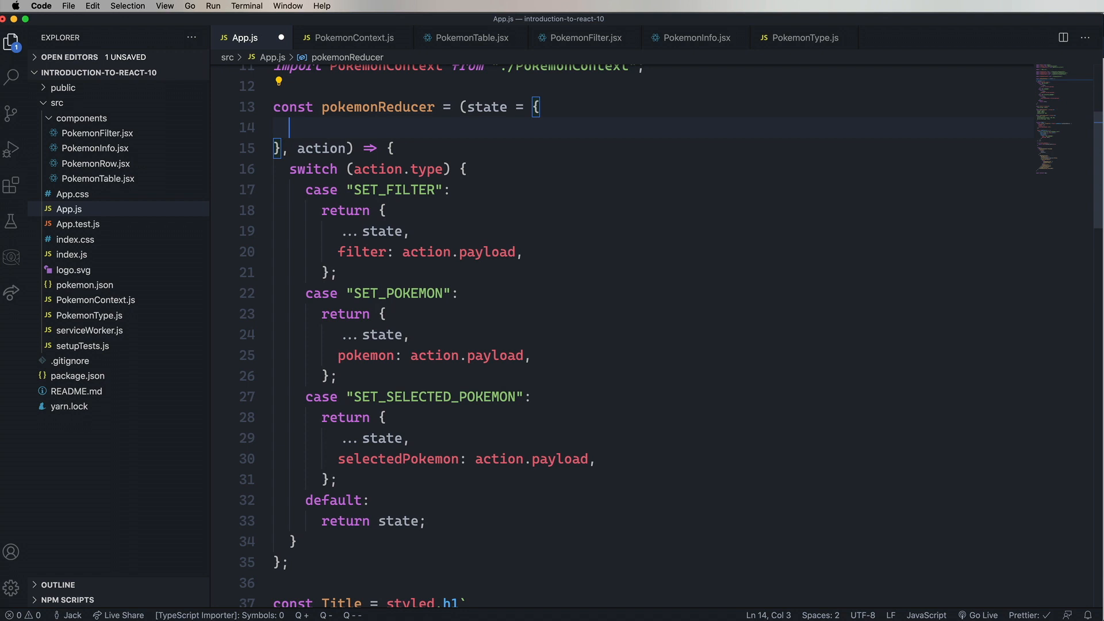
text(pokemon: [],)
text(selectedPokemon)
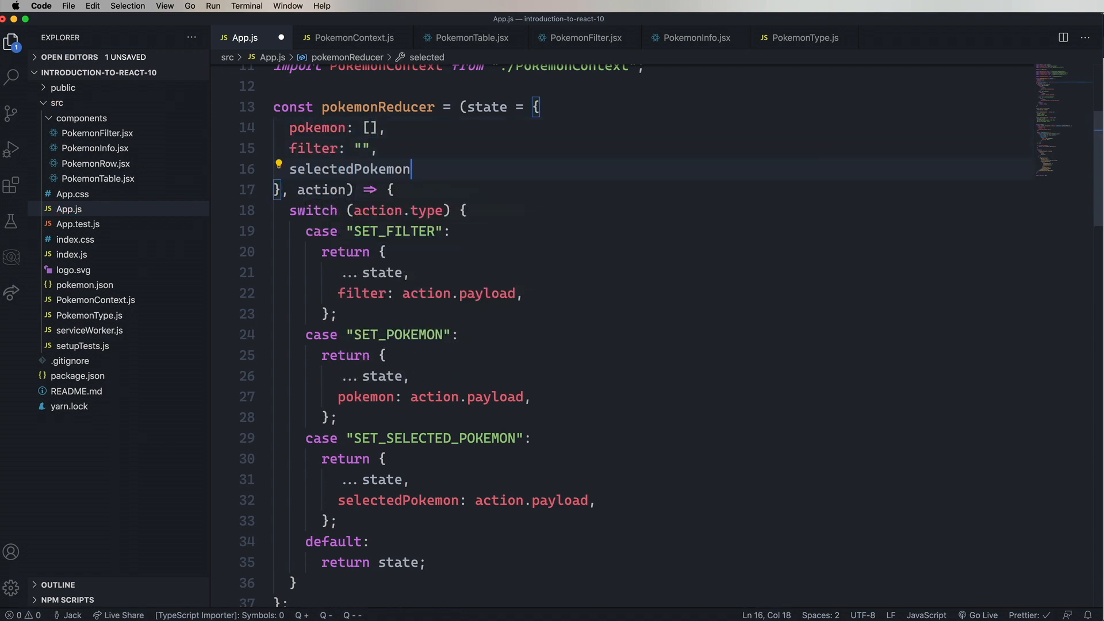
text(: null,)
text(import { )
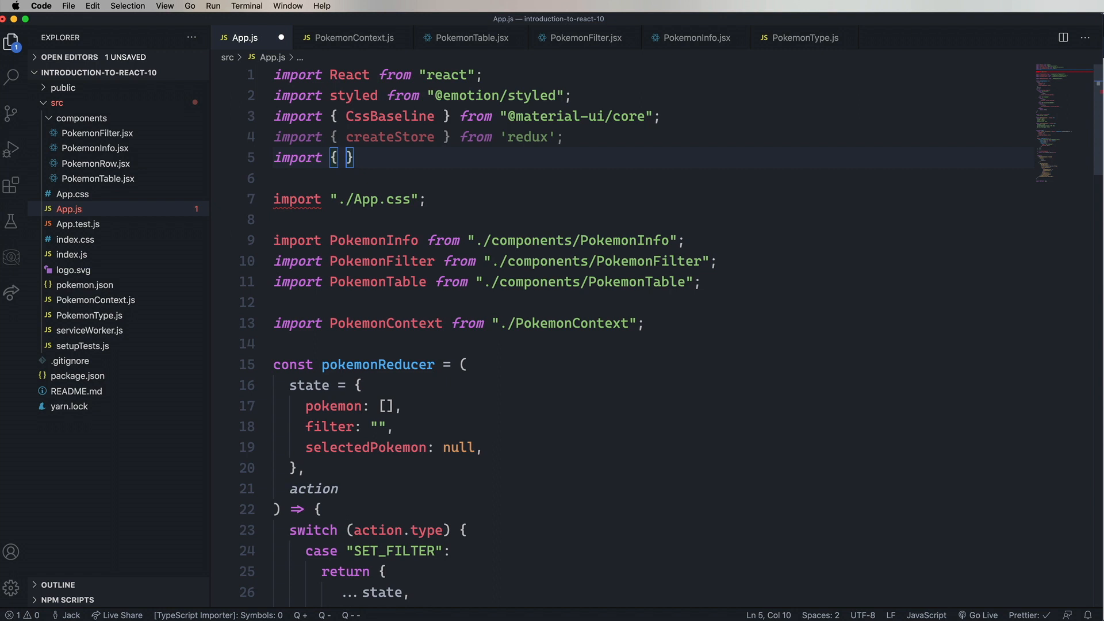
Step: Import Provider from 'react-redux' alongside createStore from redux
text(Provider} from 'react-redux')
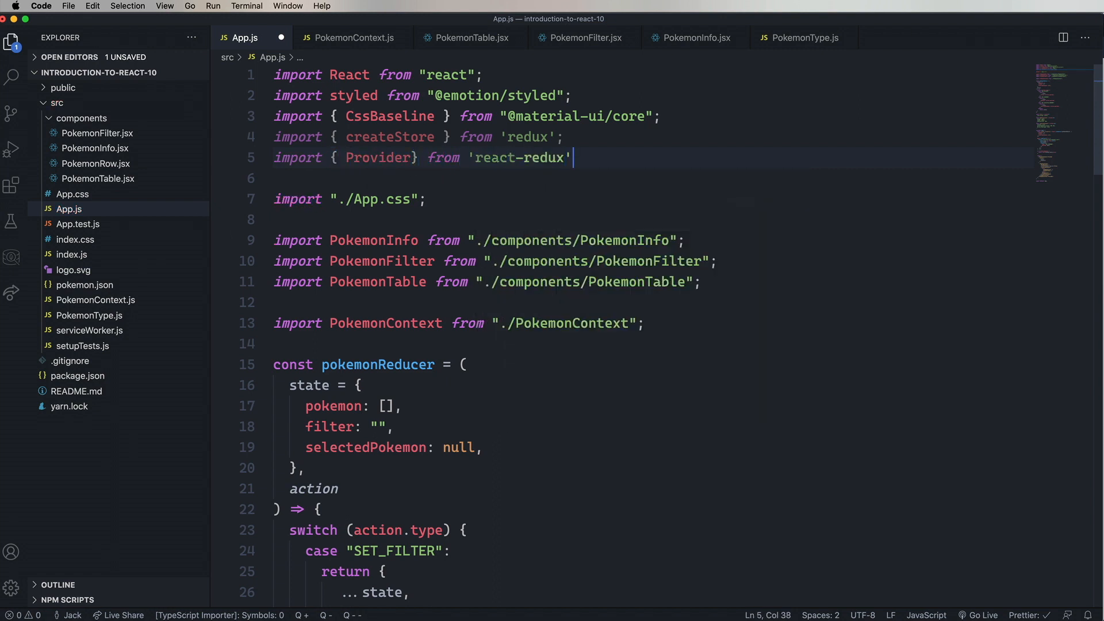
text(;)
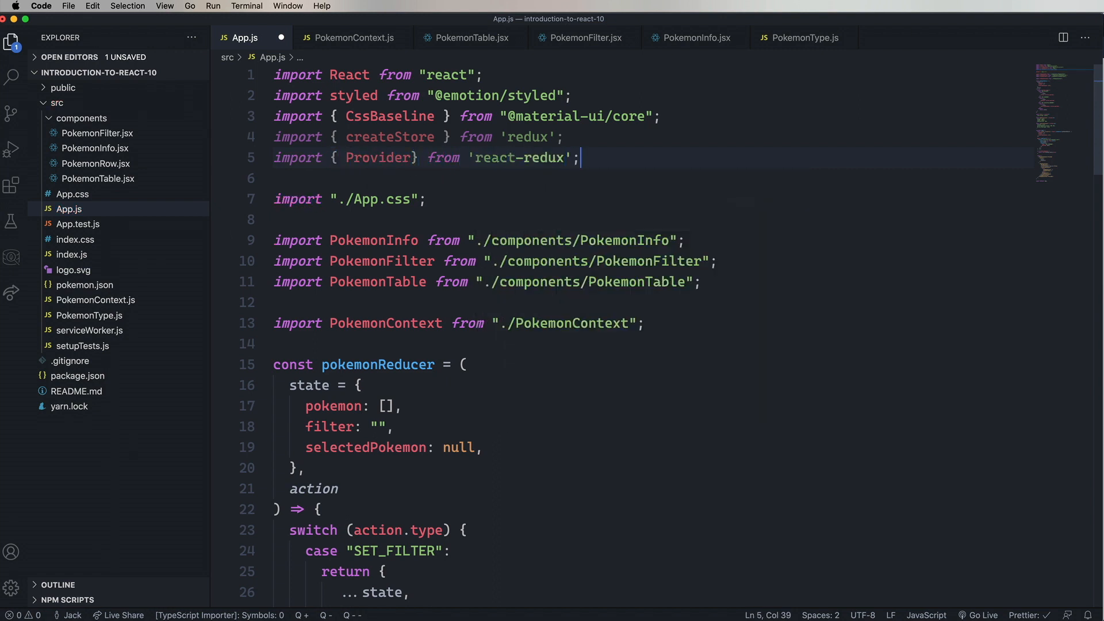
scroll(down, 3)
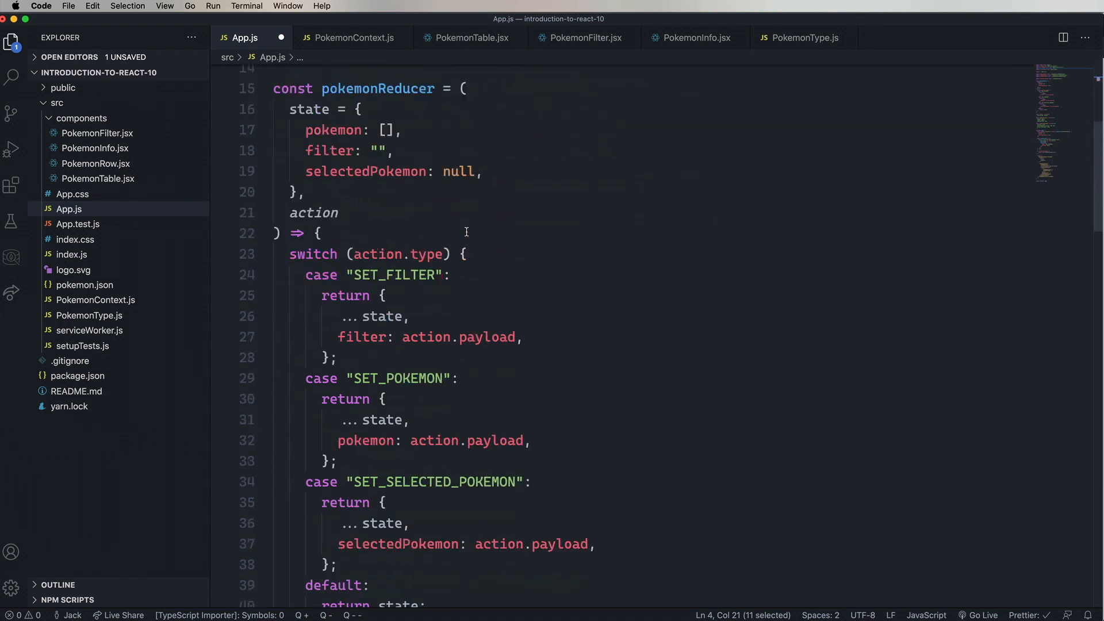
scroll(down, 3)
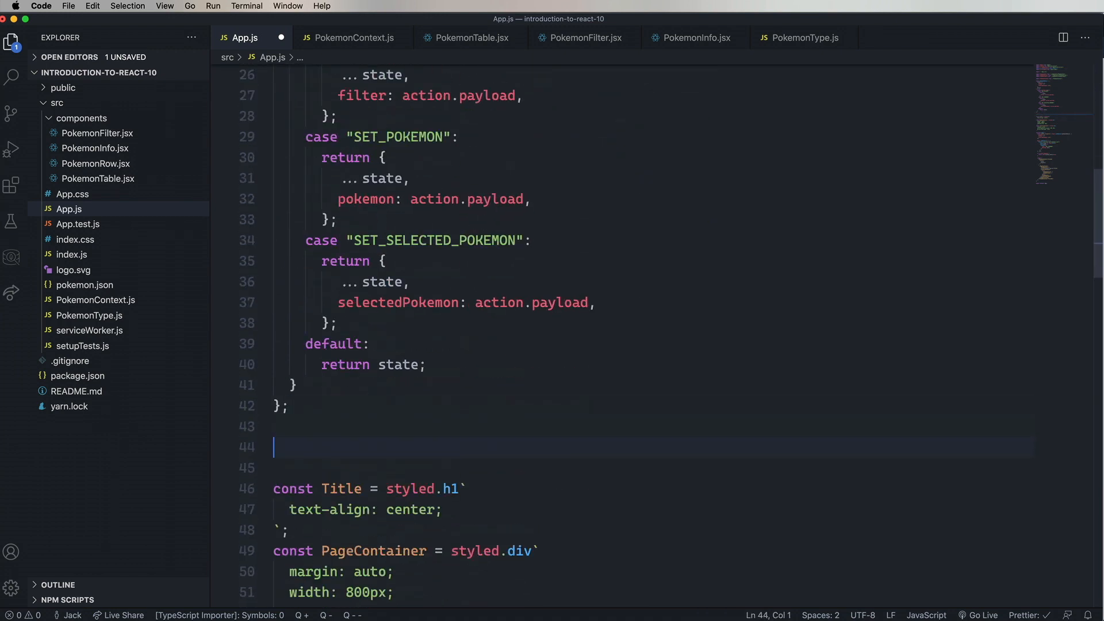
Step: Declare const store = createStore(pokemonReducer); below the reducer
text(const)
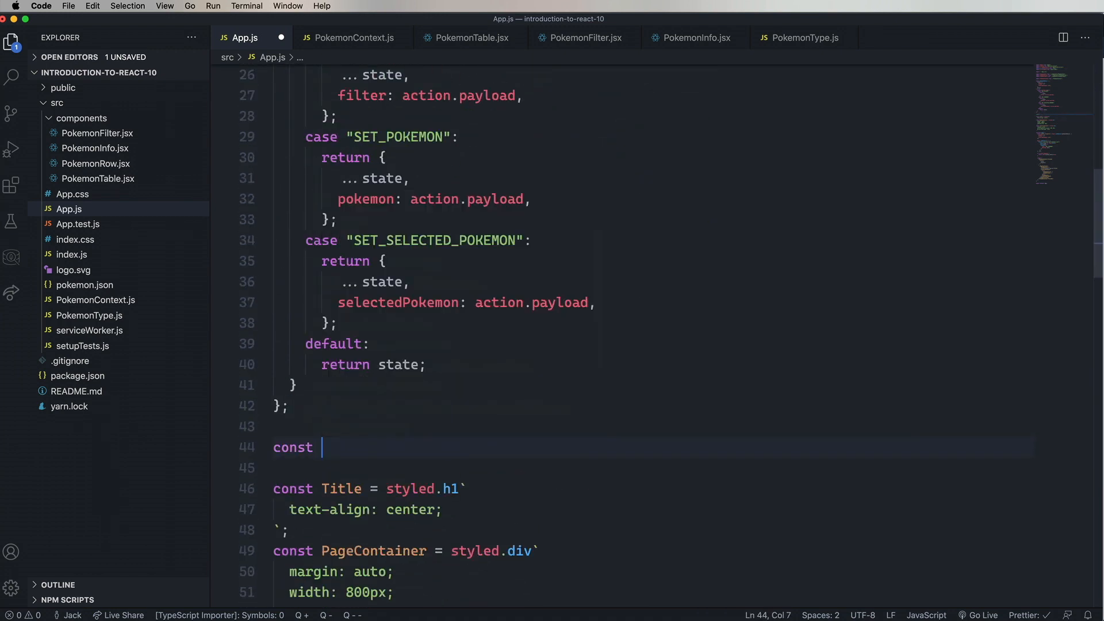
text(store =)
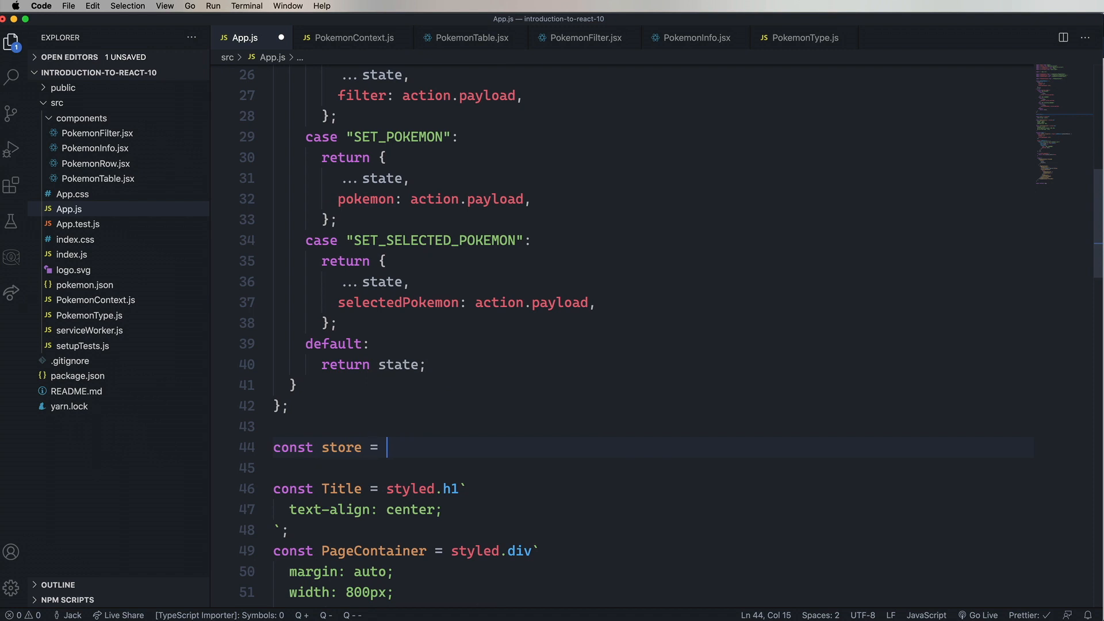
text(createStore()
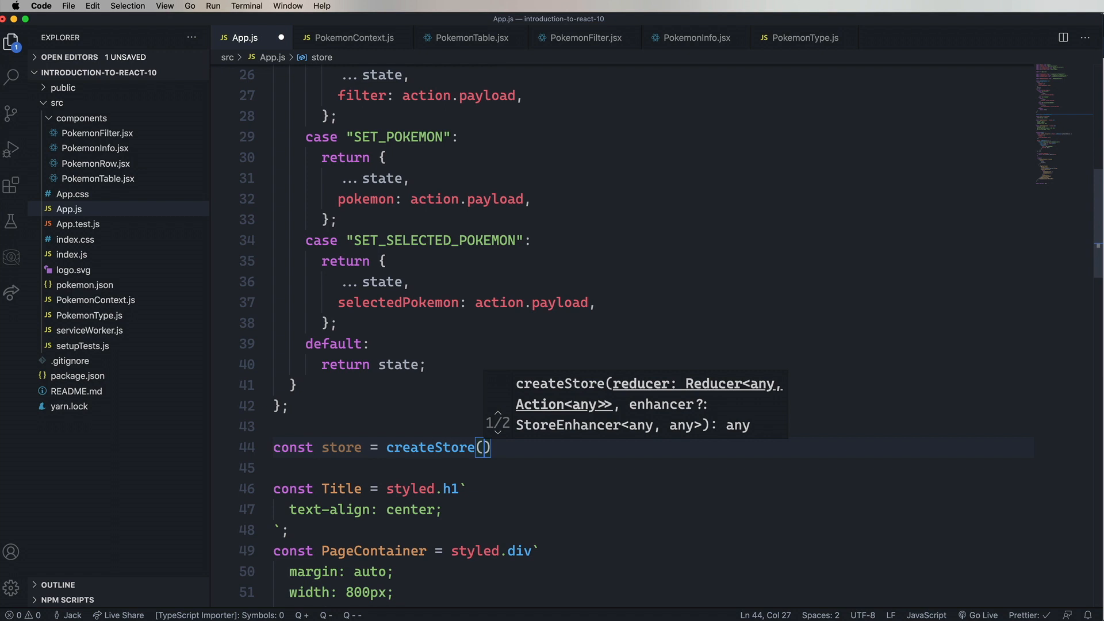
text(pokemonReducer)
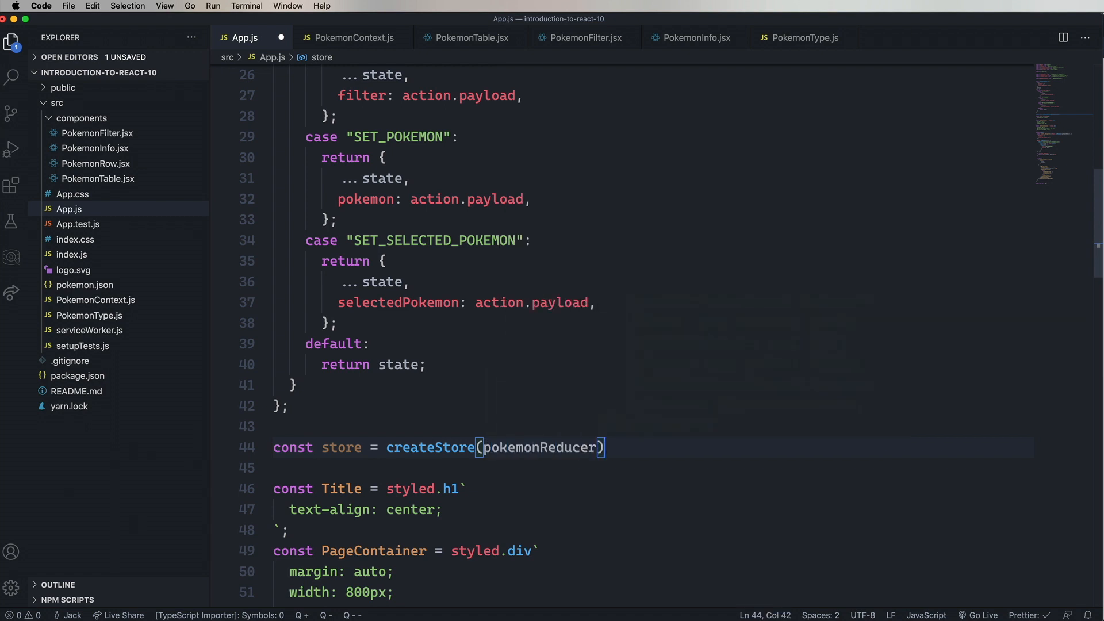
text(;)
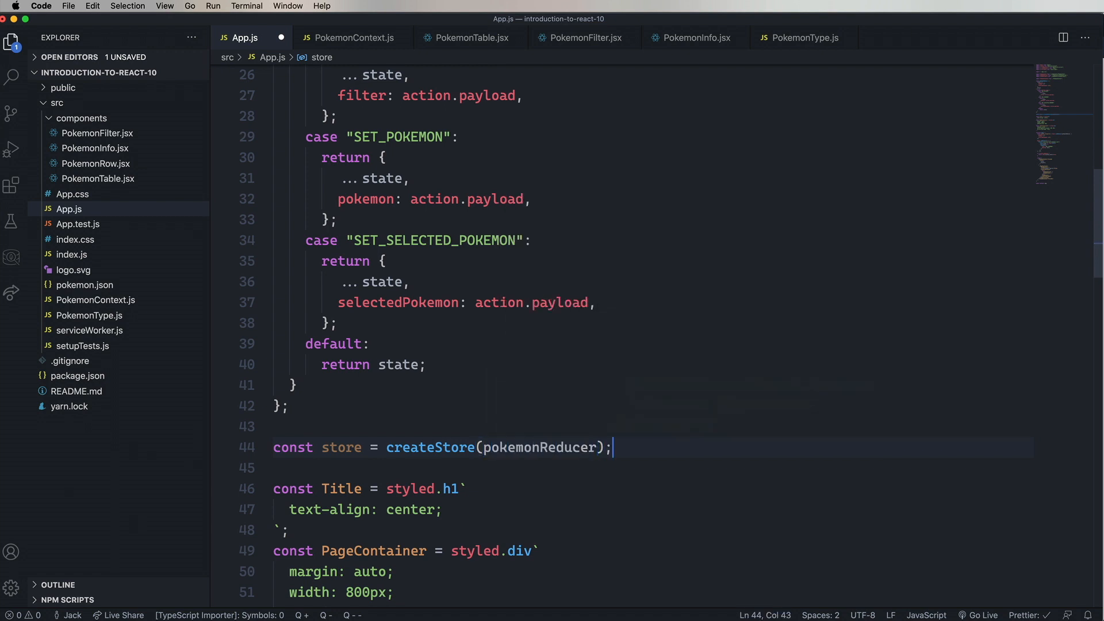
double_click(341, 448)
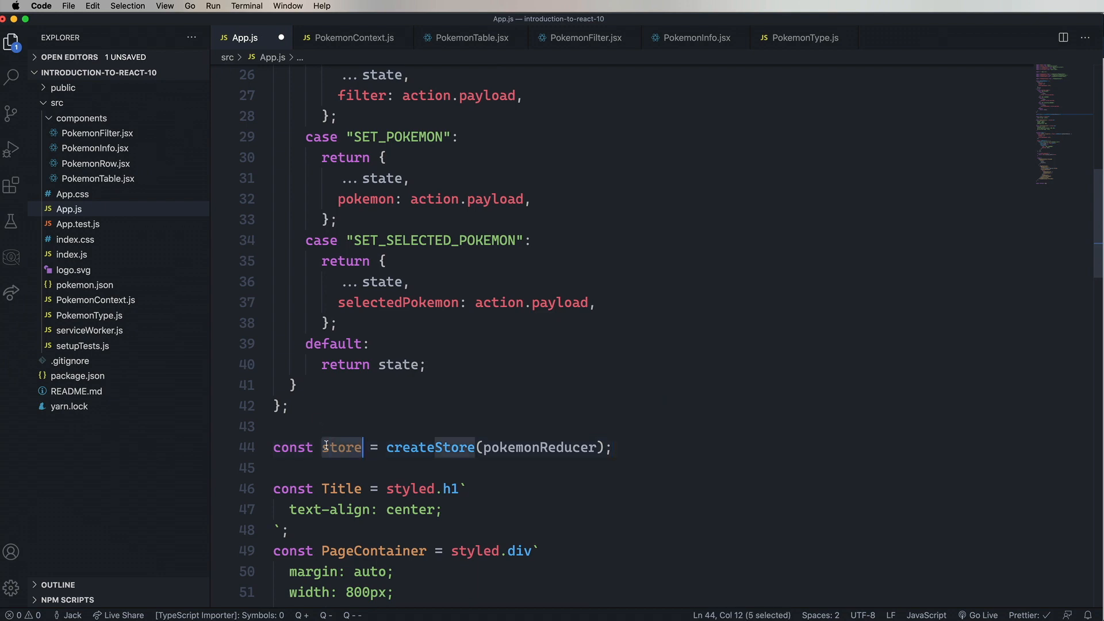
scroll(down, 3)
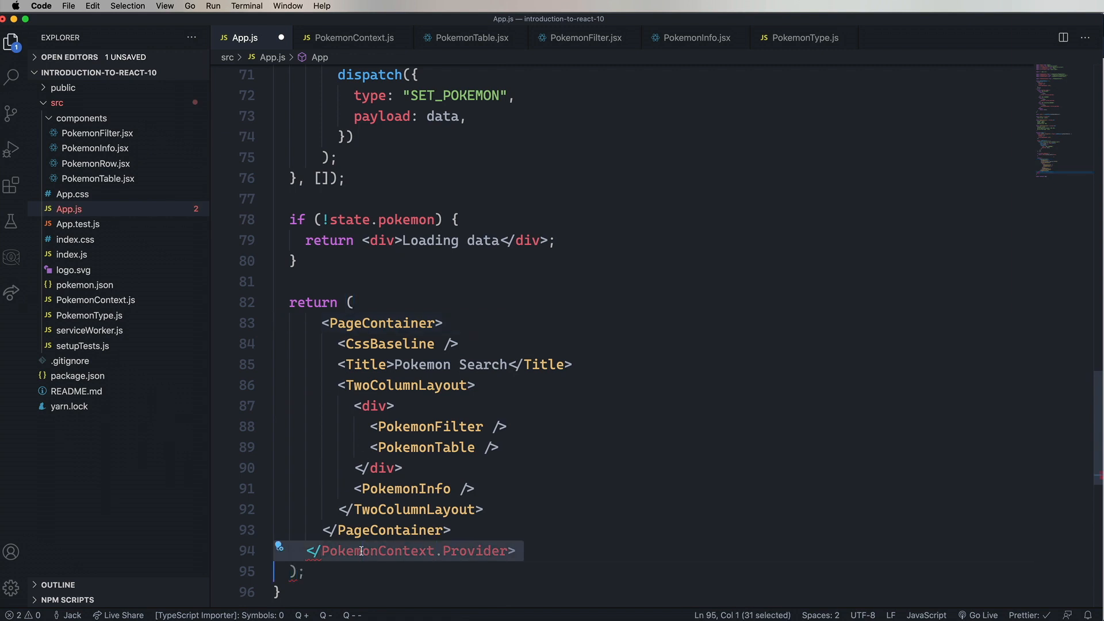
Step: Drop the PokemonContext.Provider tags and default-export () => <Provider store={store}><App /></Provider>
key(Backspace)
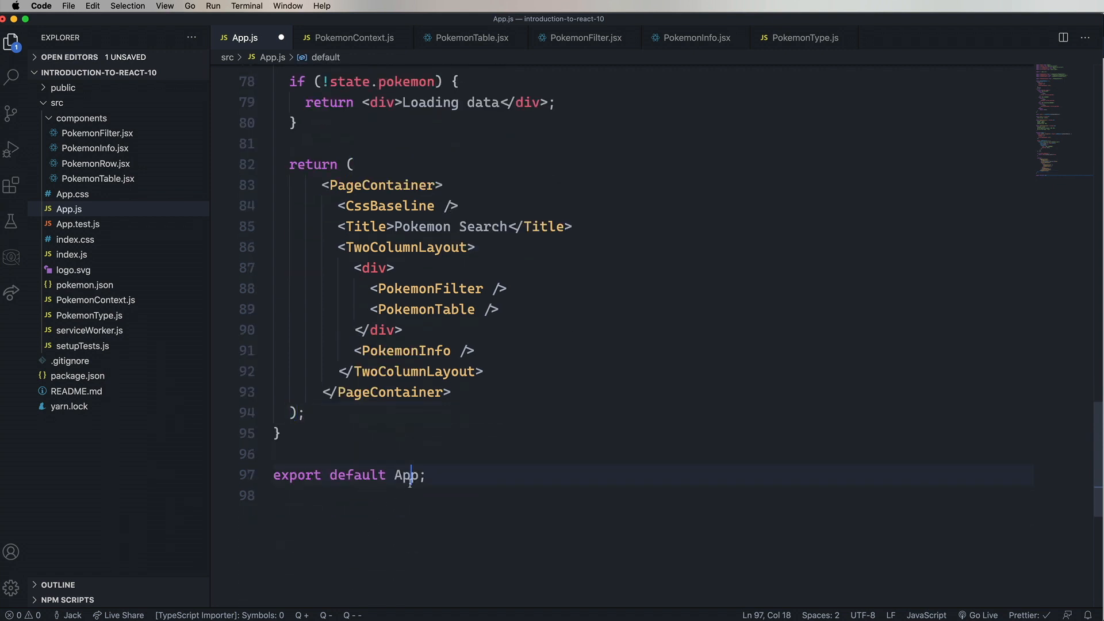
text(() =>)
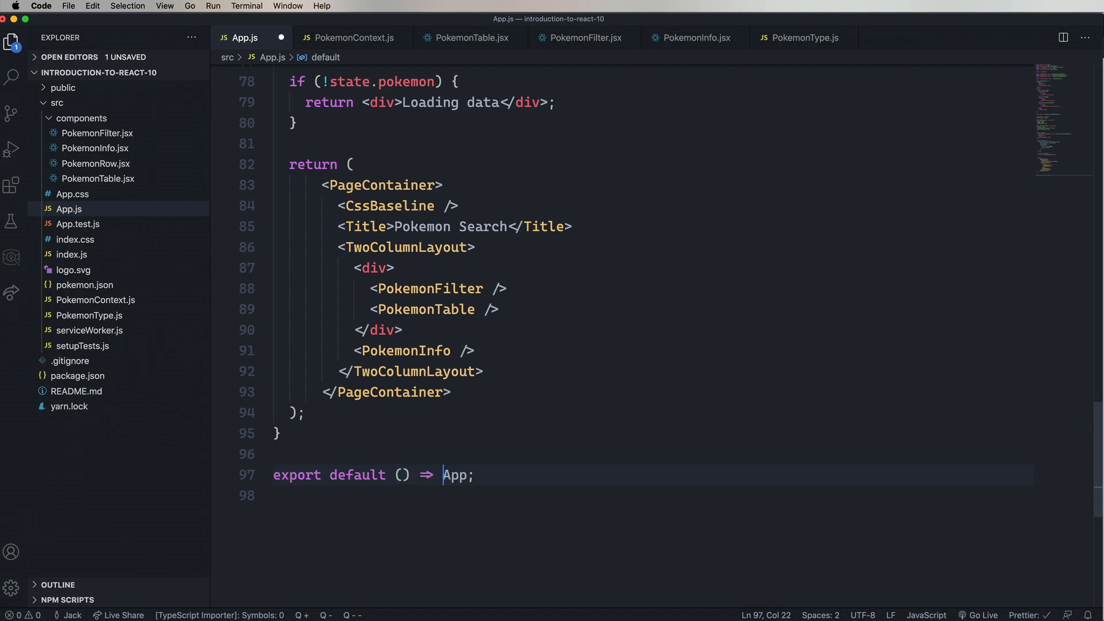
text(<Provider)
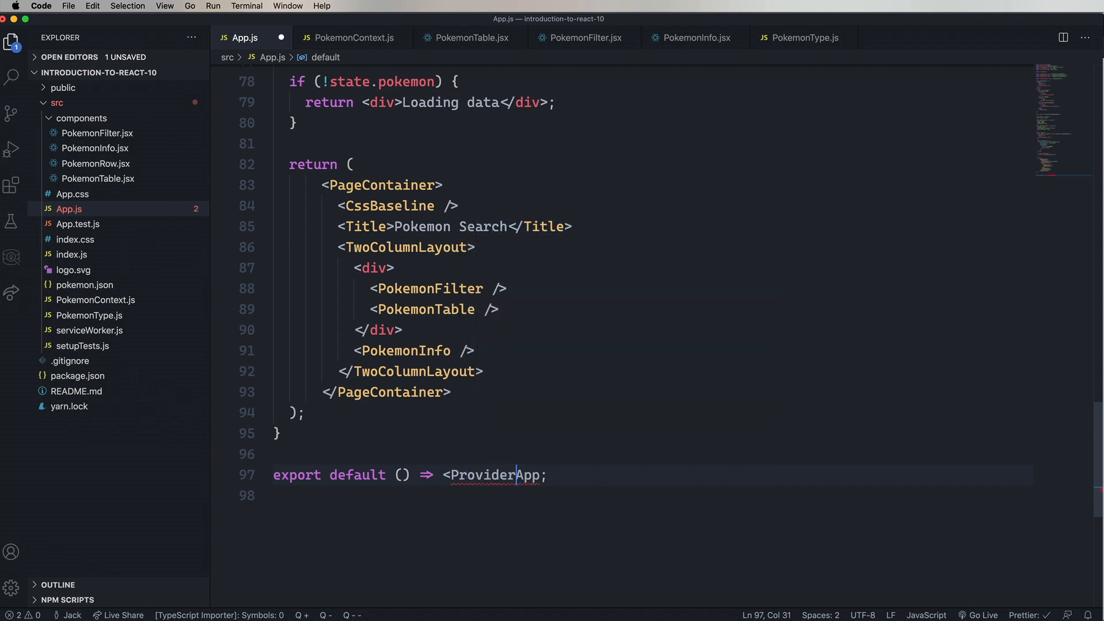
text(store={store}></Provider>)
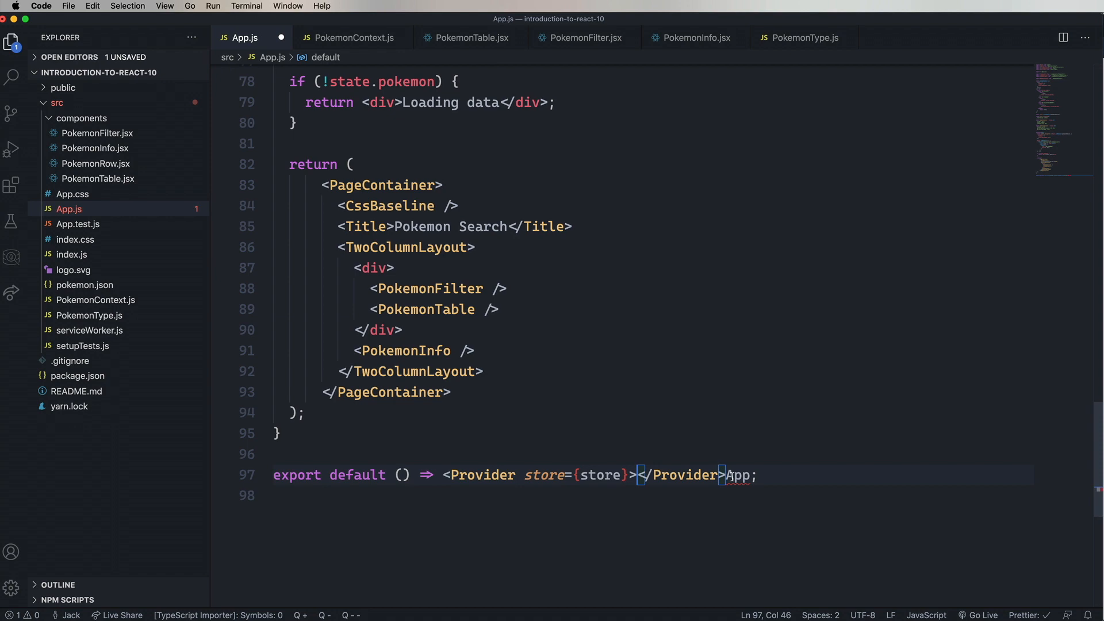
text(<App /><)
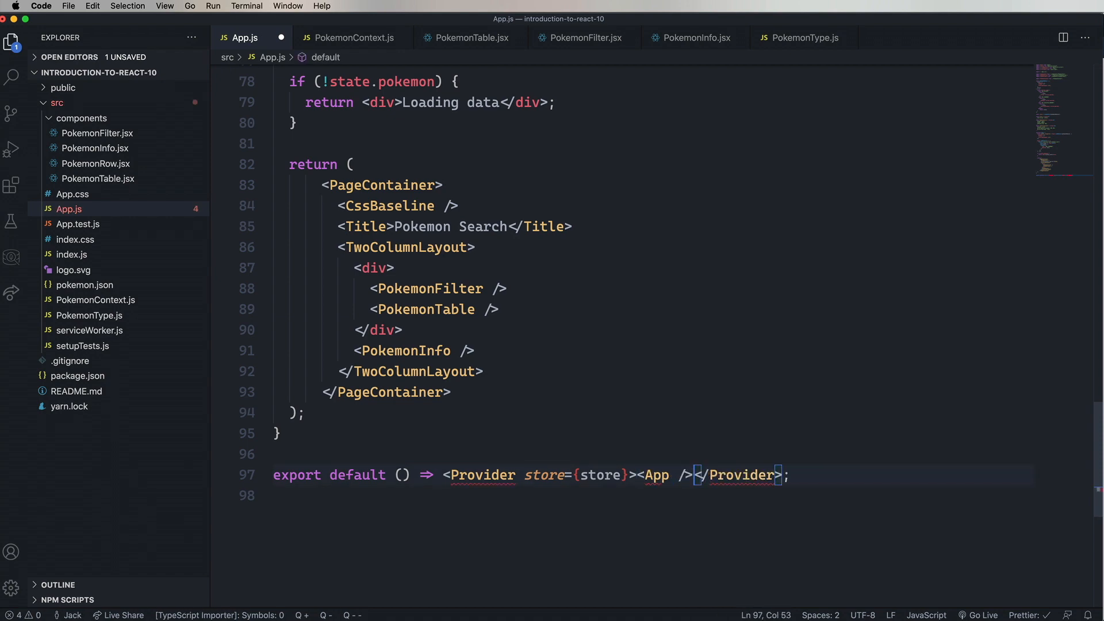
scroll(up, 3)
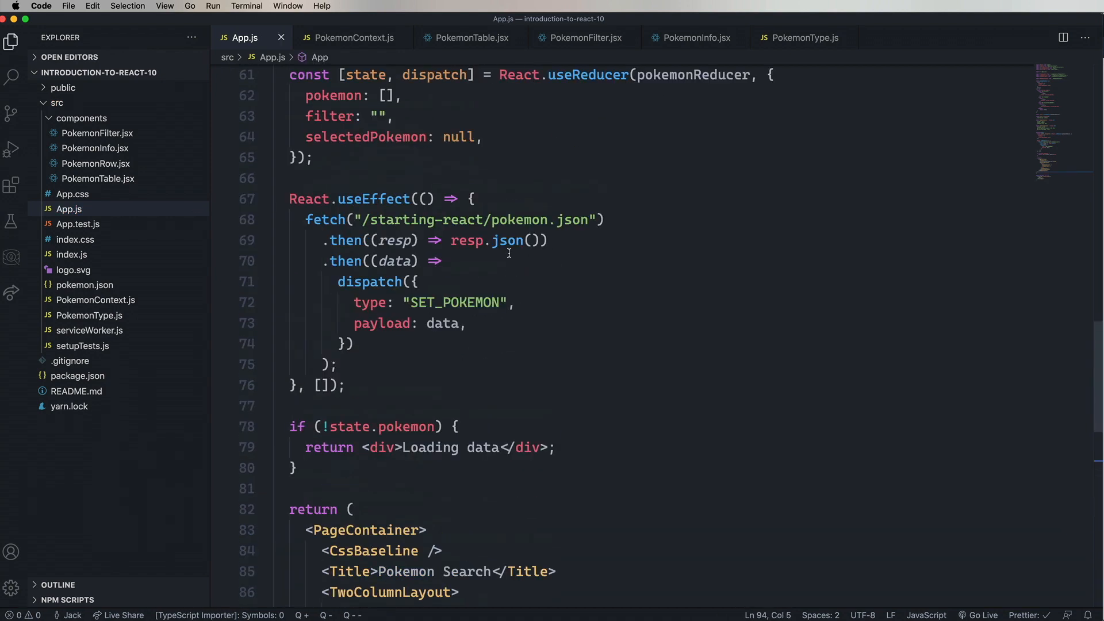
Step: Import useSelector and useDispatch from react-redux in App.js
scroll(up, 3)
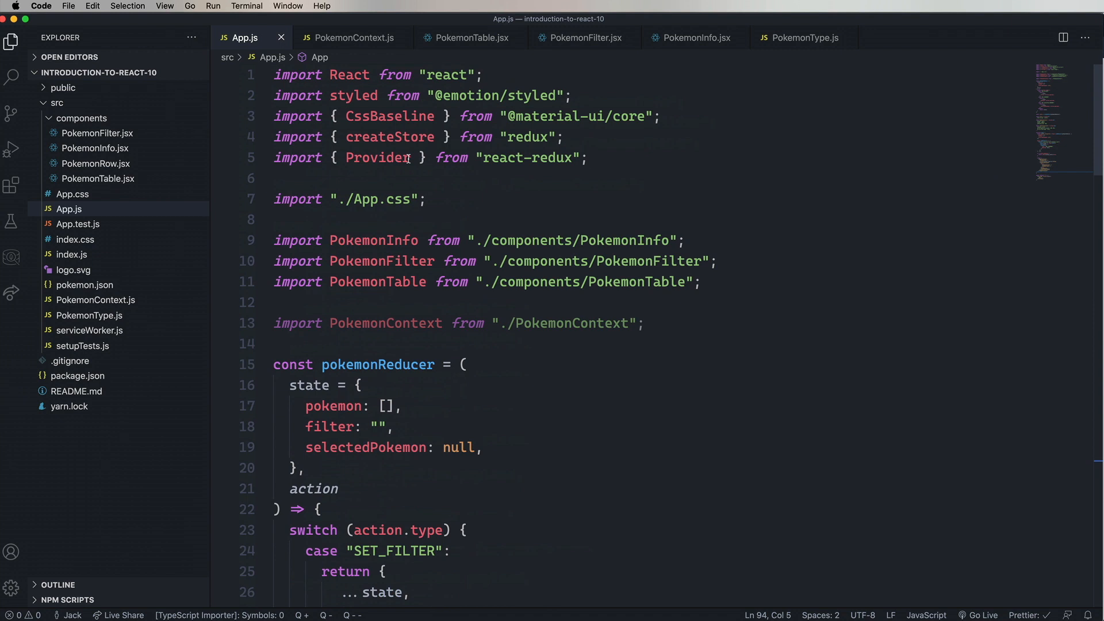
text(, useSelector)
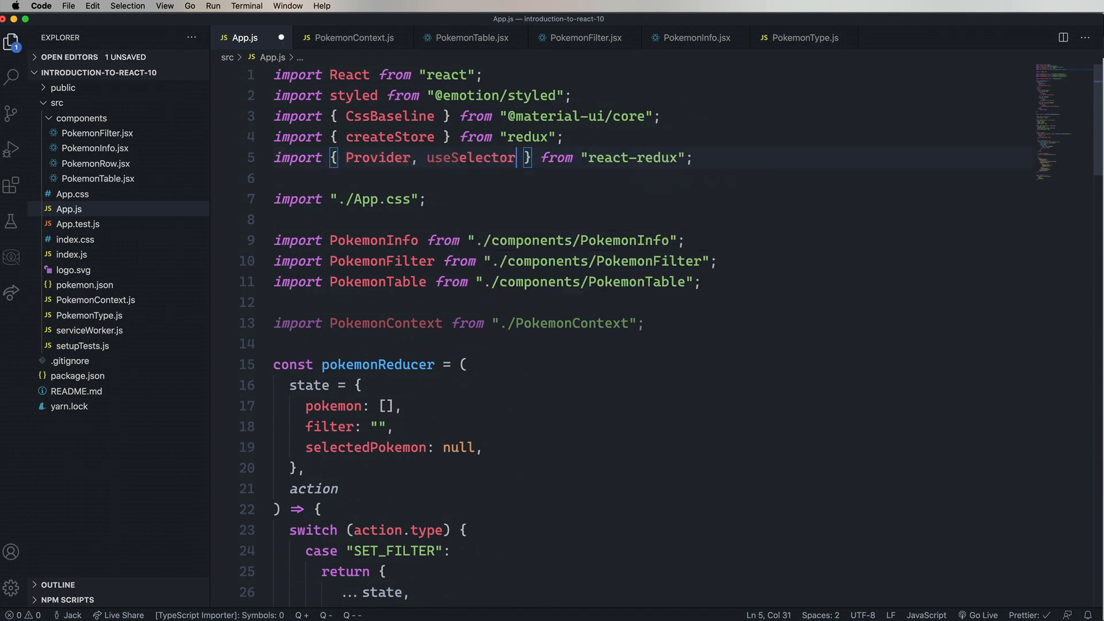
text(, useDispatch)
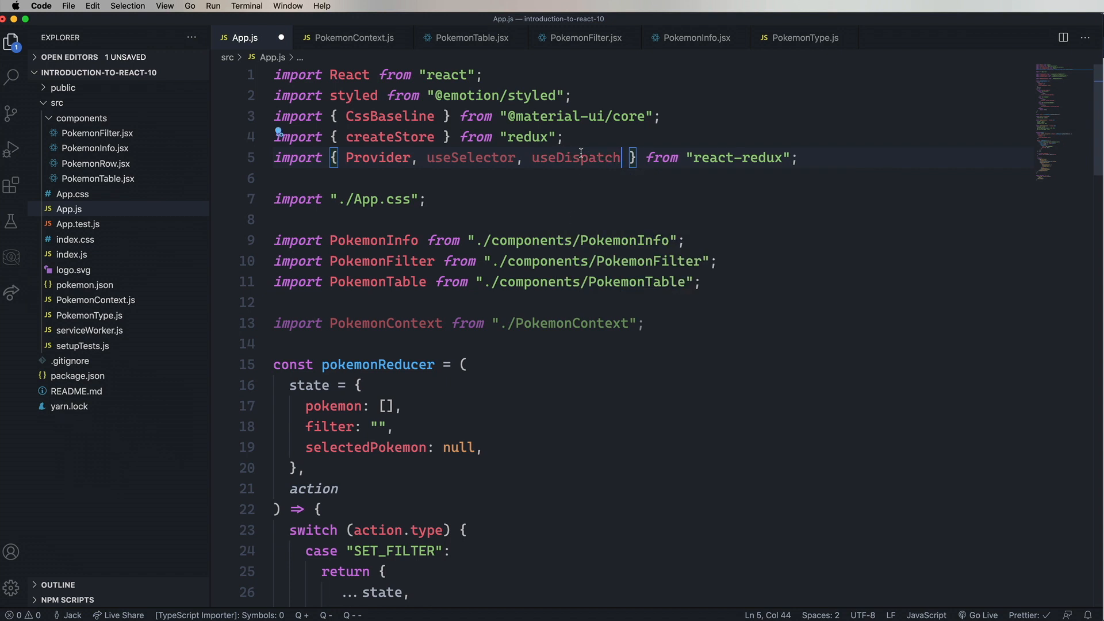
double_click(575, 158)
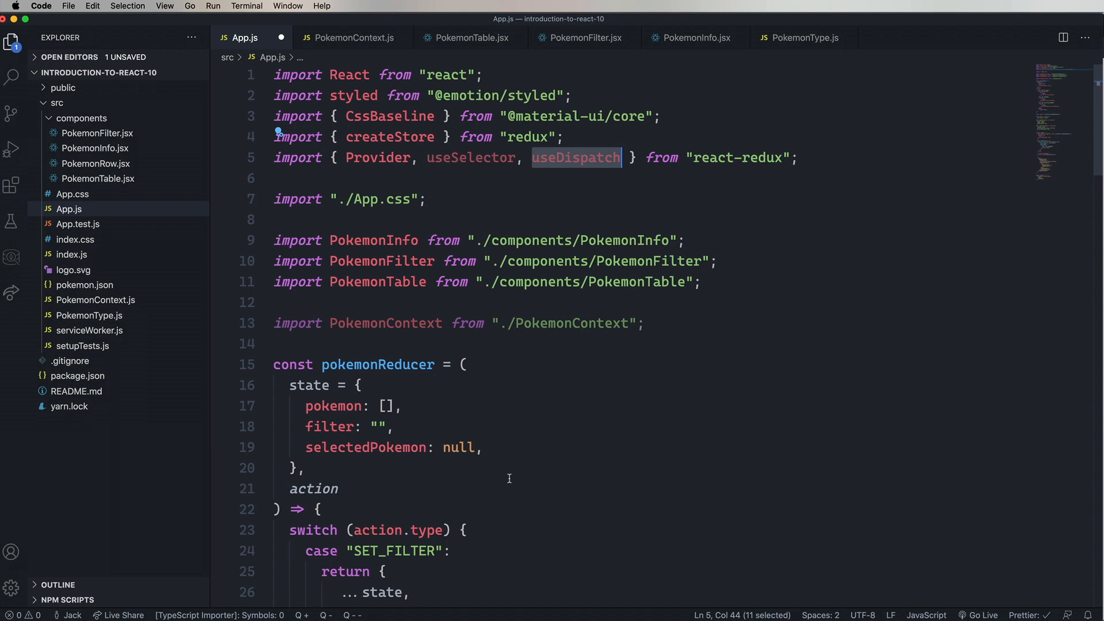
scroll(down, 3)
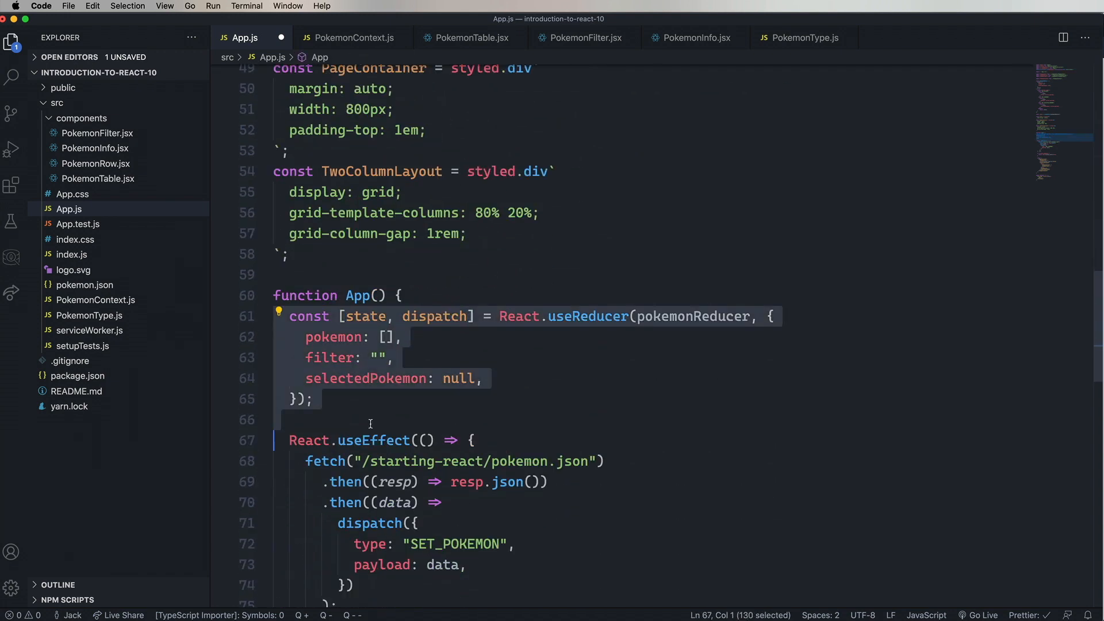
Step: Replace the useReducer setup with const dispatch = useDispatch() and const pokemon = useSelector(state => state.pokemon)
key(Backspace)
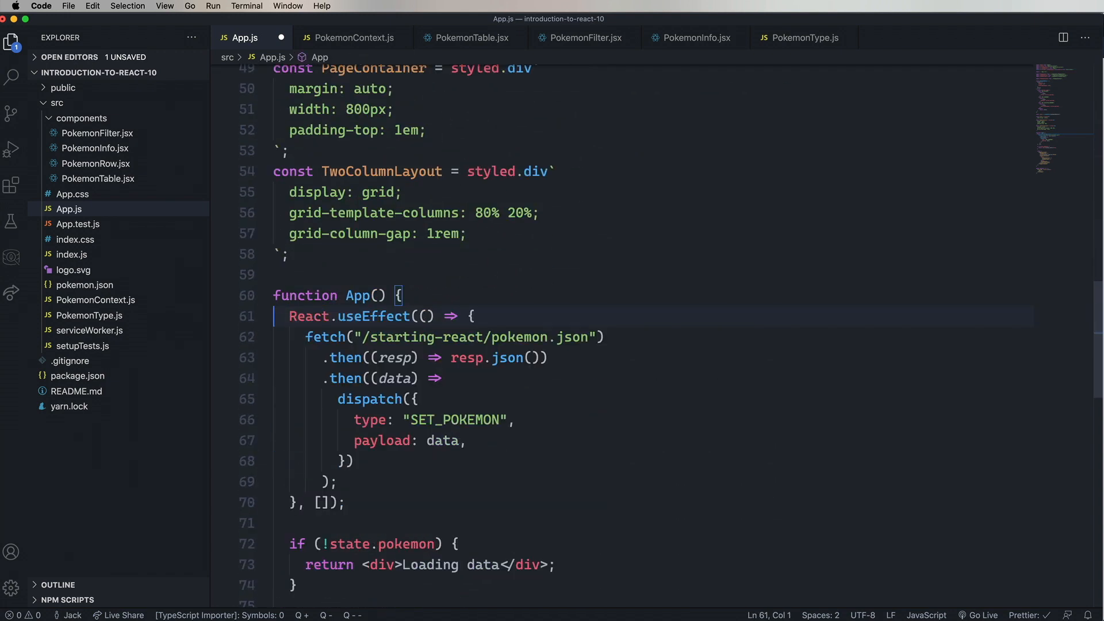
key(enter)
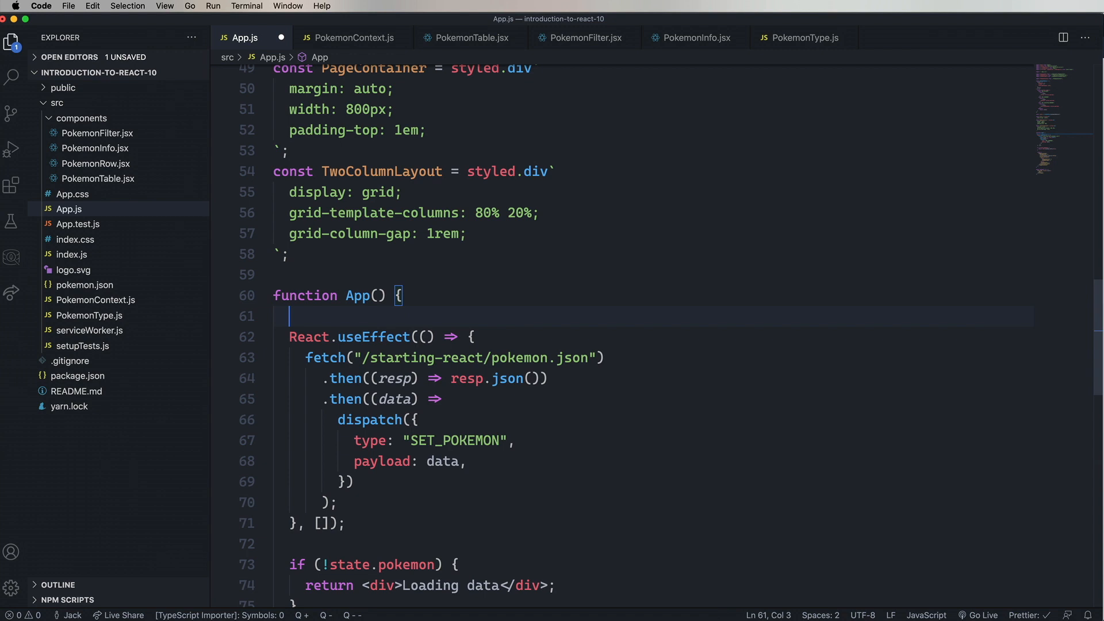
text(const dispatch = useDispatch();)
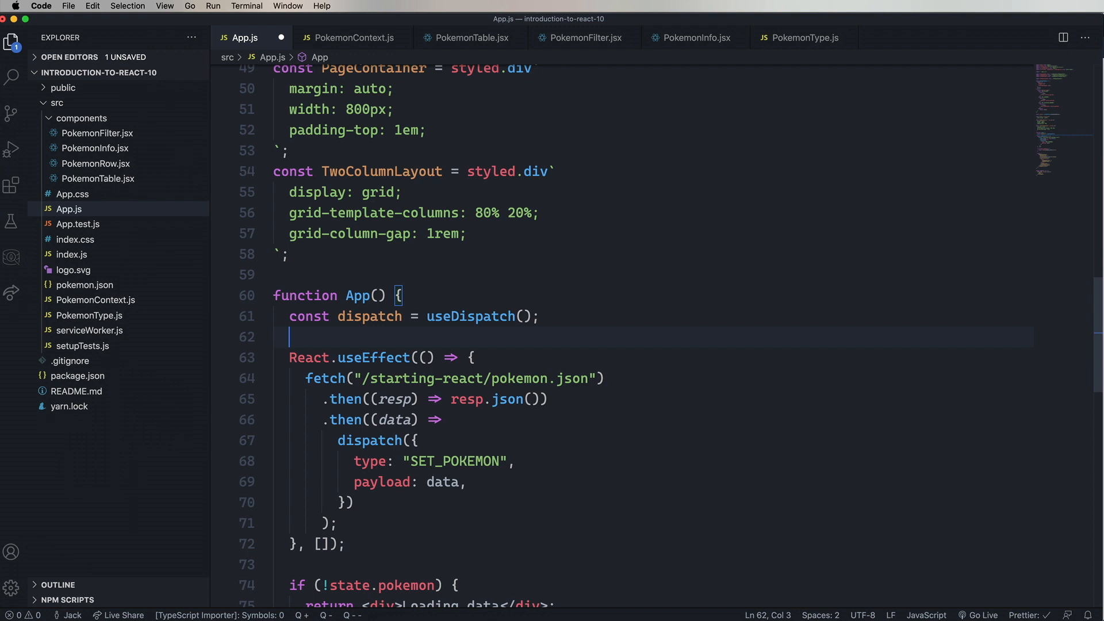
text(const)
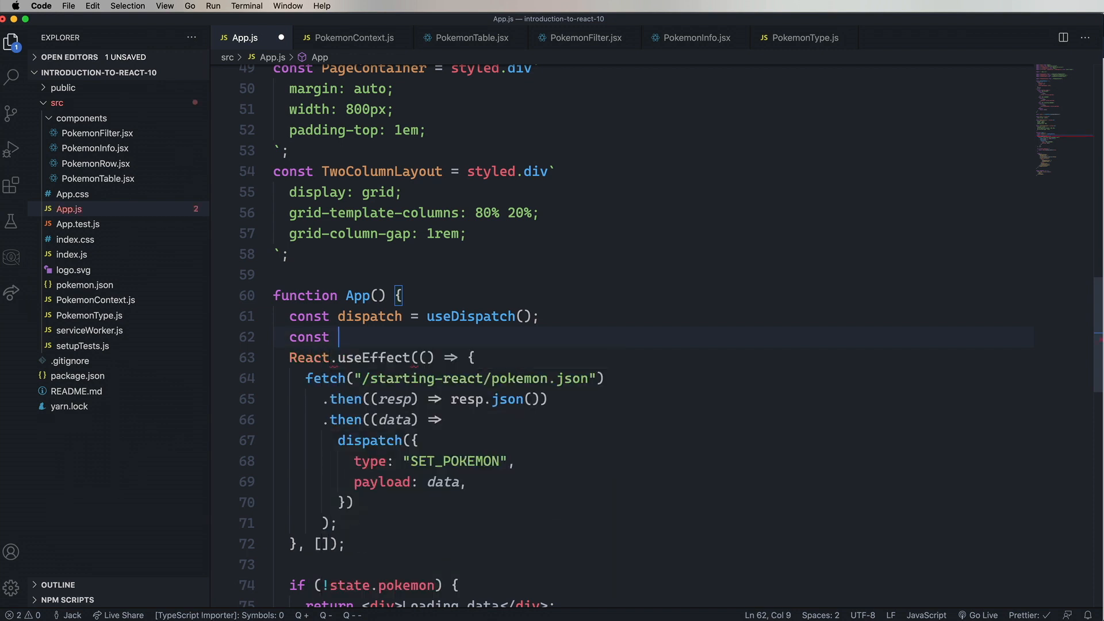
text(pokemon =)
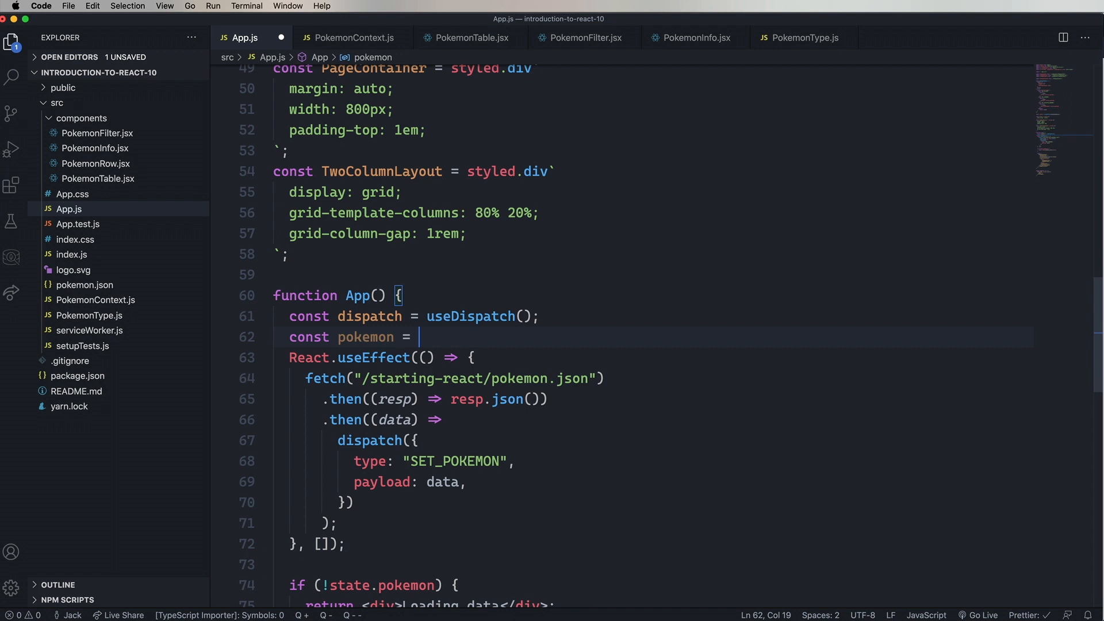
text(useSelector())
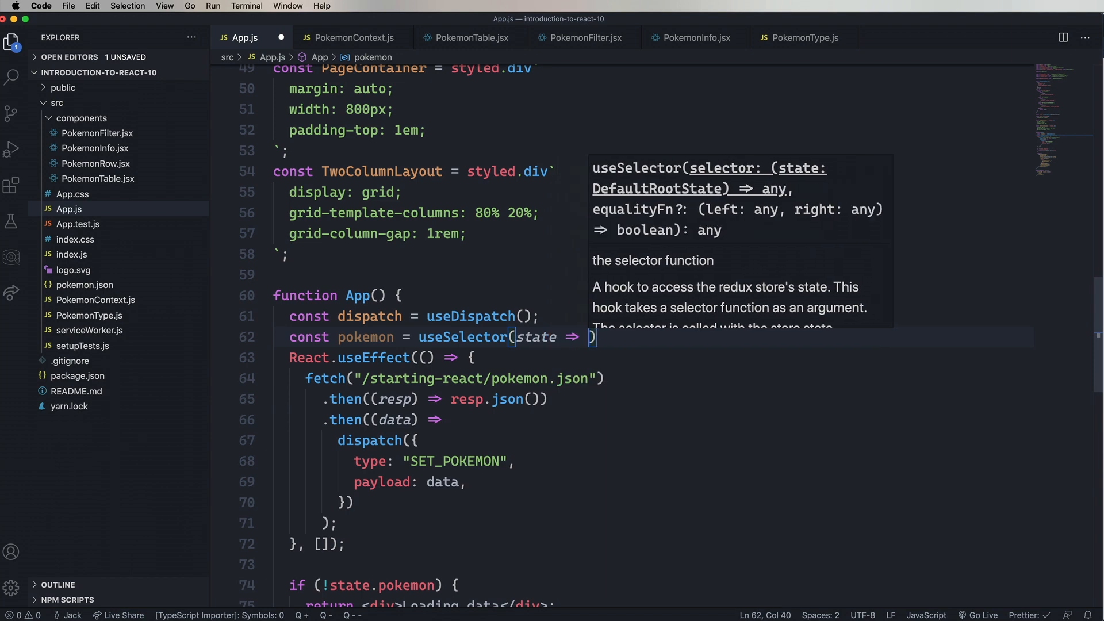
text(state.pokemo)
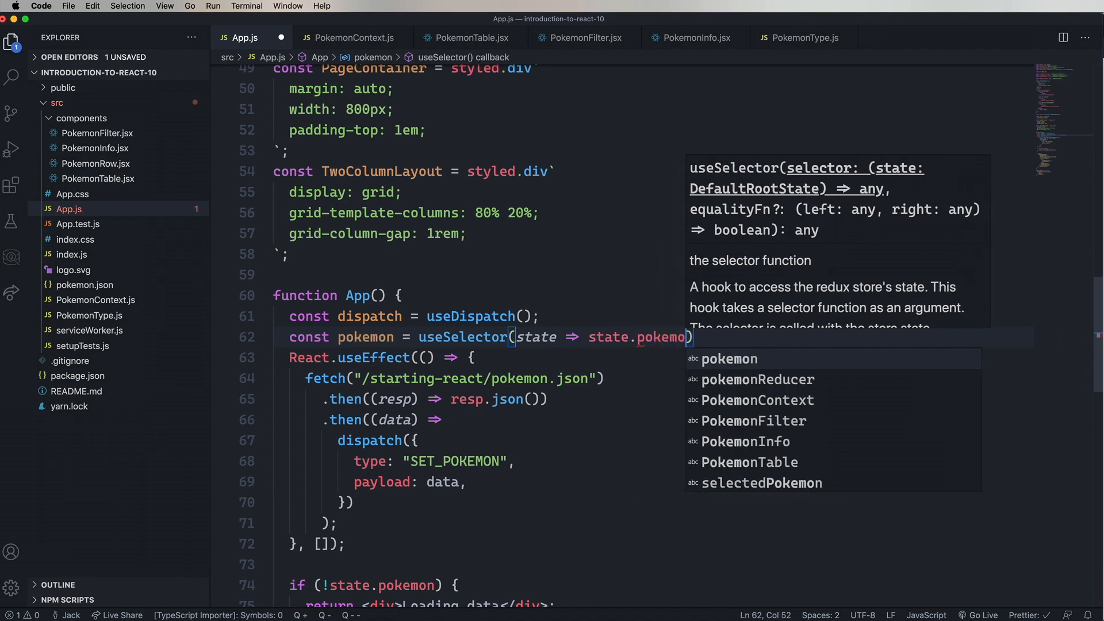
key(enter)
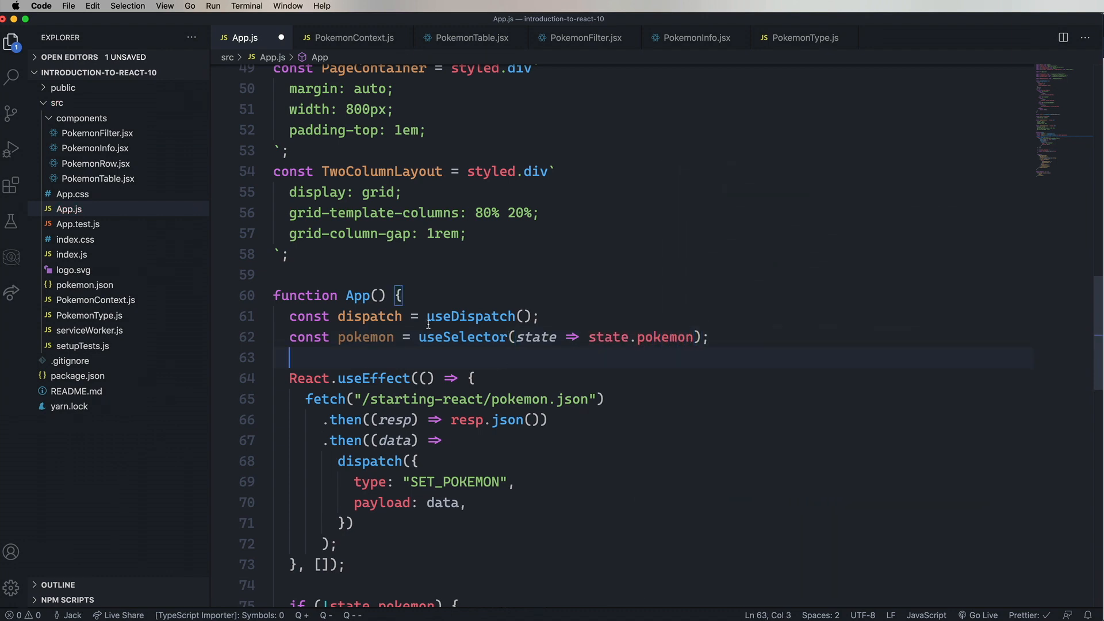
scroll(down, 3)
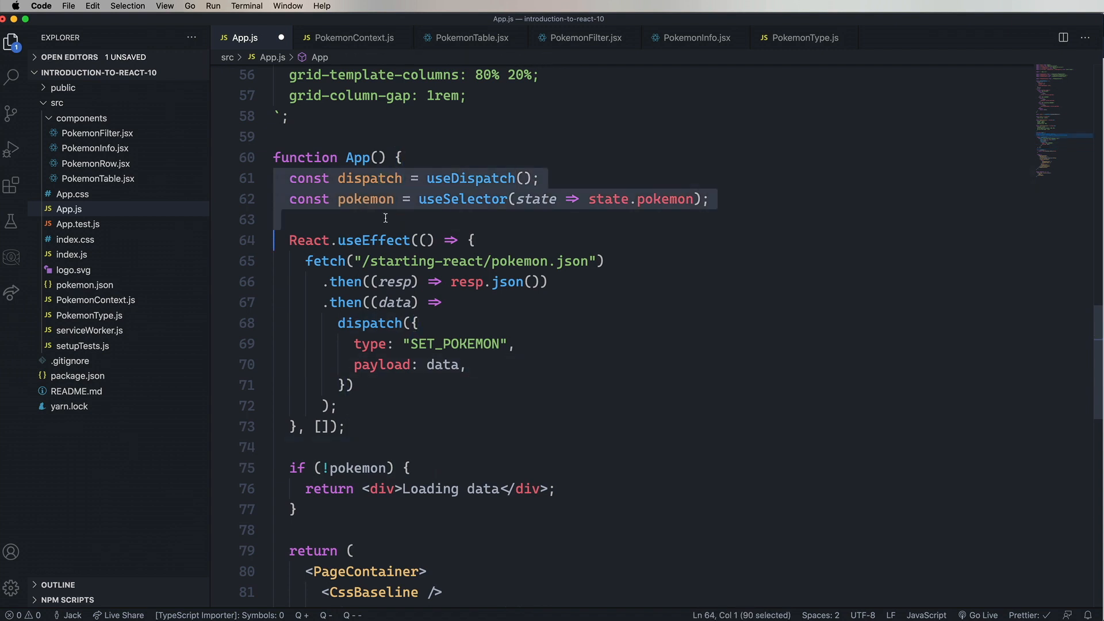
Step: Use !pokemon in the loading check and delete PokemonContext.js from the Explorer
scroll(up, 3)
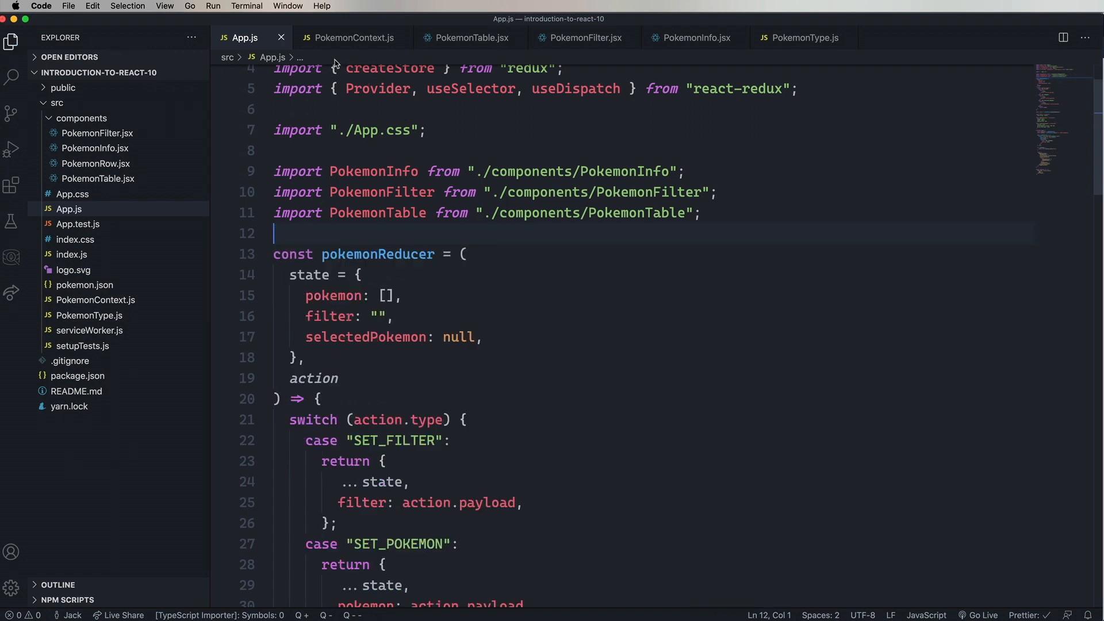
right_click(96, 299)
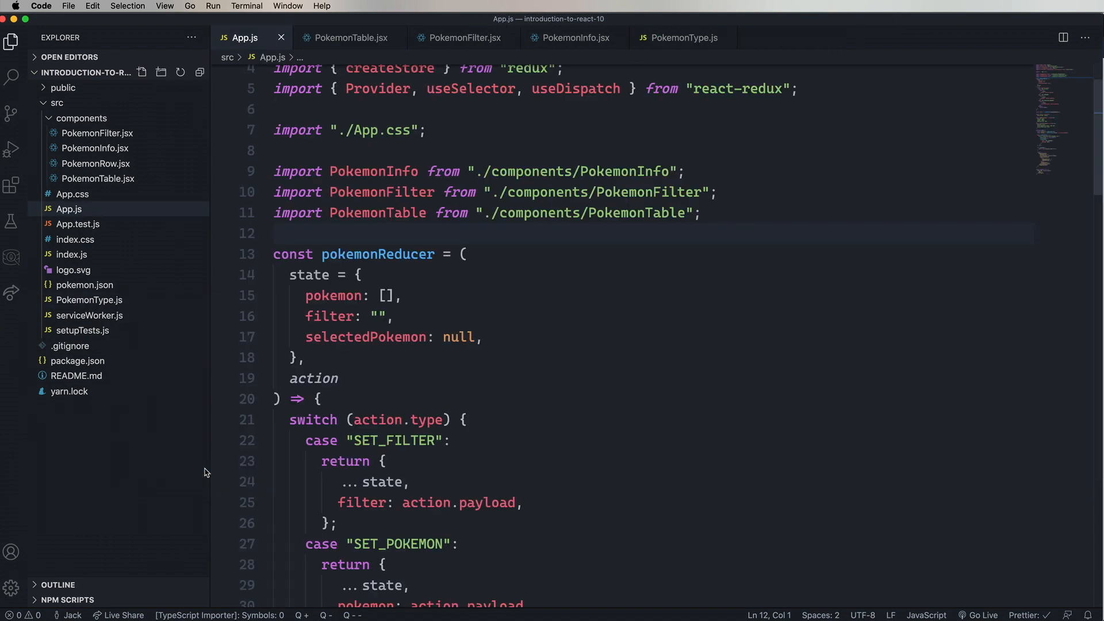
click(349, 37)
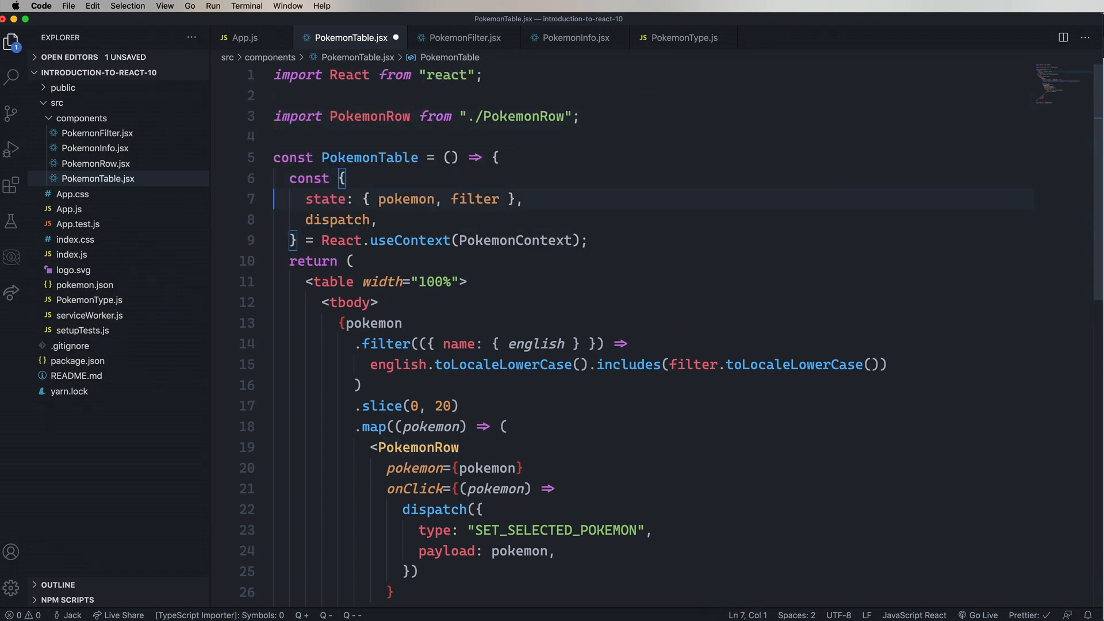
mouse_move(243, 37)
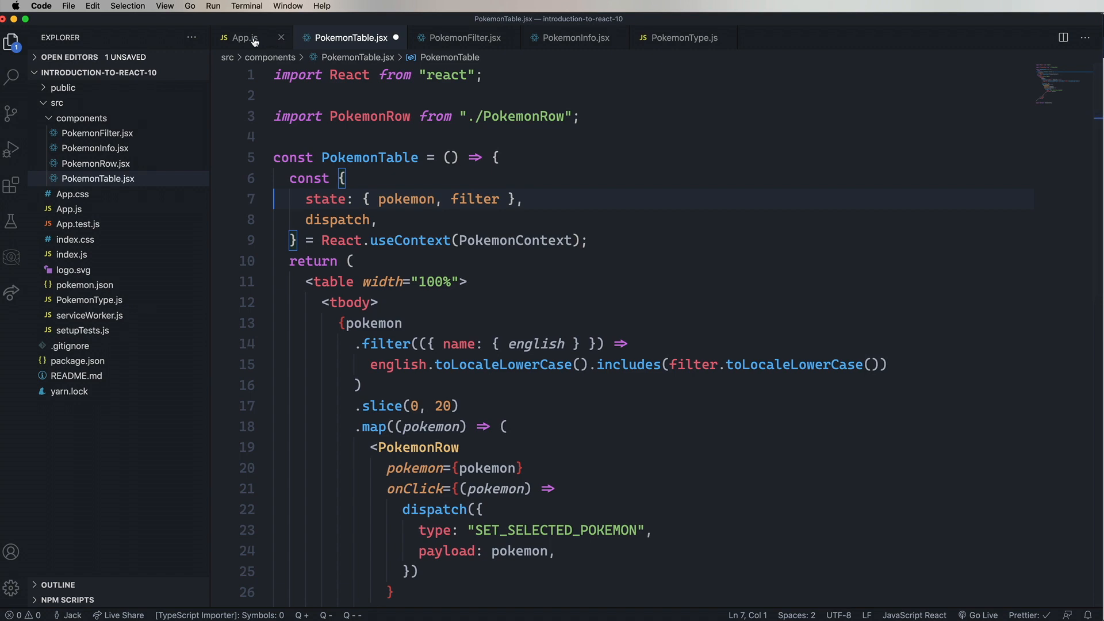
Step: Paste App.js's useDispatch/useSelector lines into PokemonTable and remove its useContext block
click(244, 37)
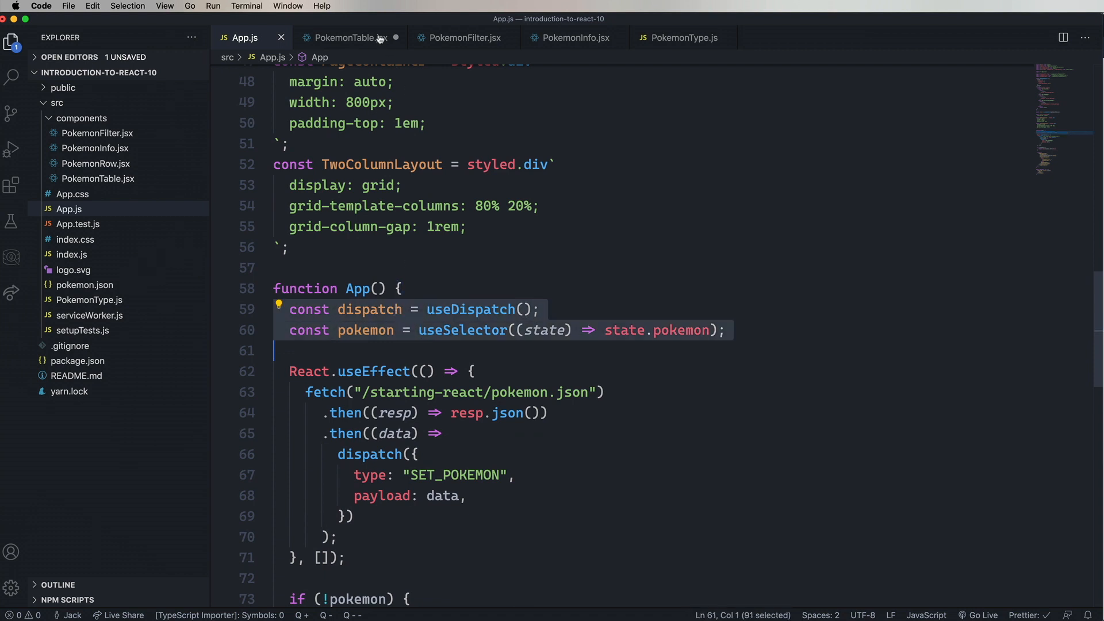
click(345, 37)
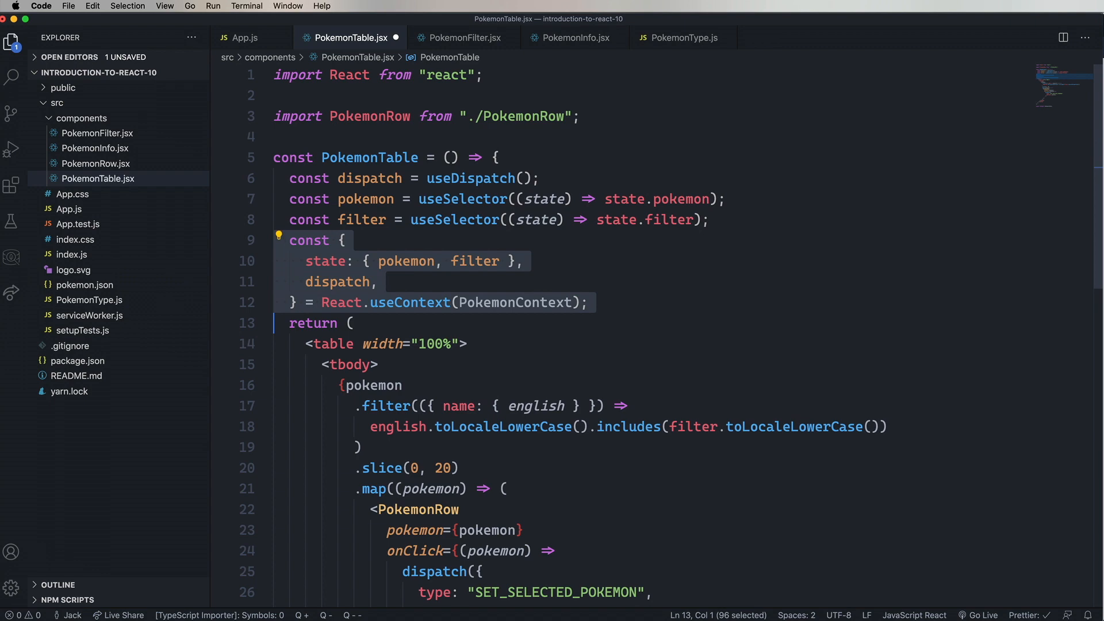
key(Backspace)
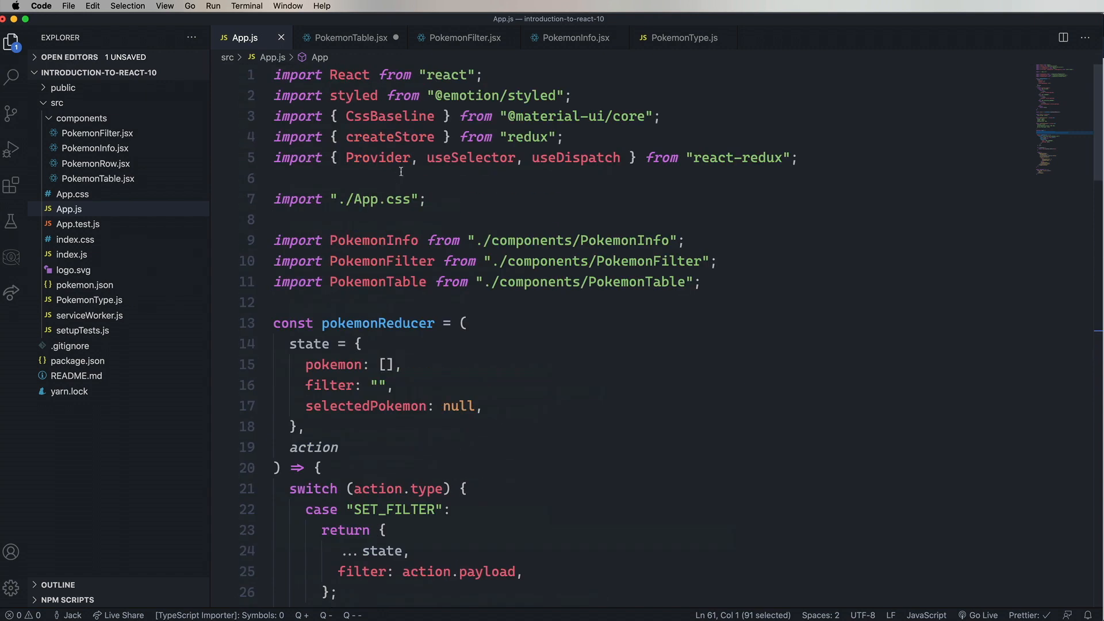
Step: Add import { useSelector, useDispatch } from "react-redux"; to PokemonTable.jsx
click(350, 37)
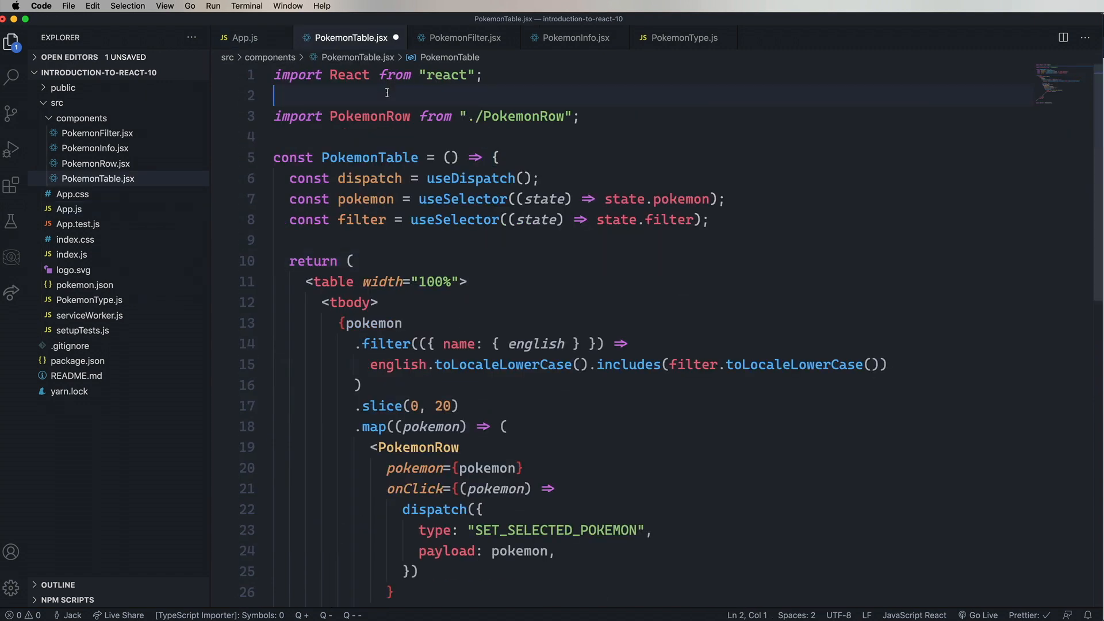
text(import { useSelector, useDispatch } from "react-redux";)
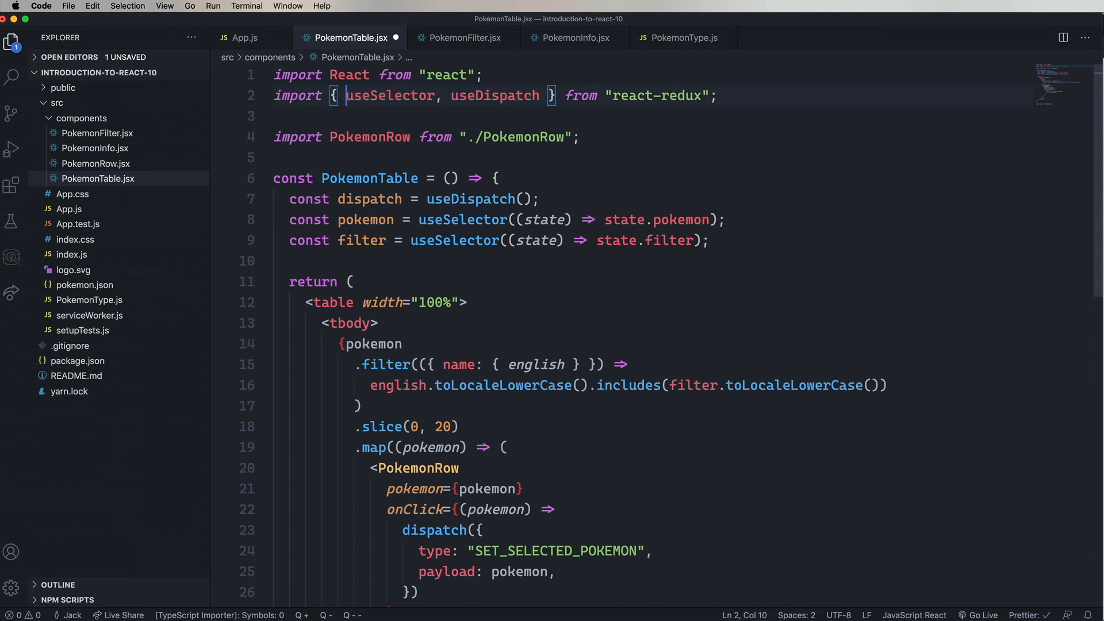
click(451, 177)
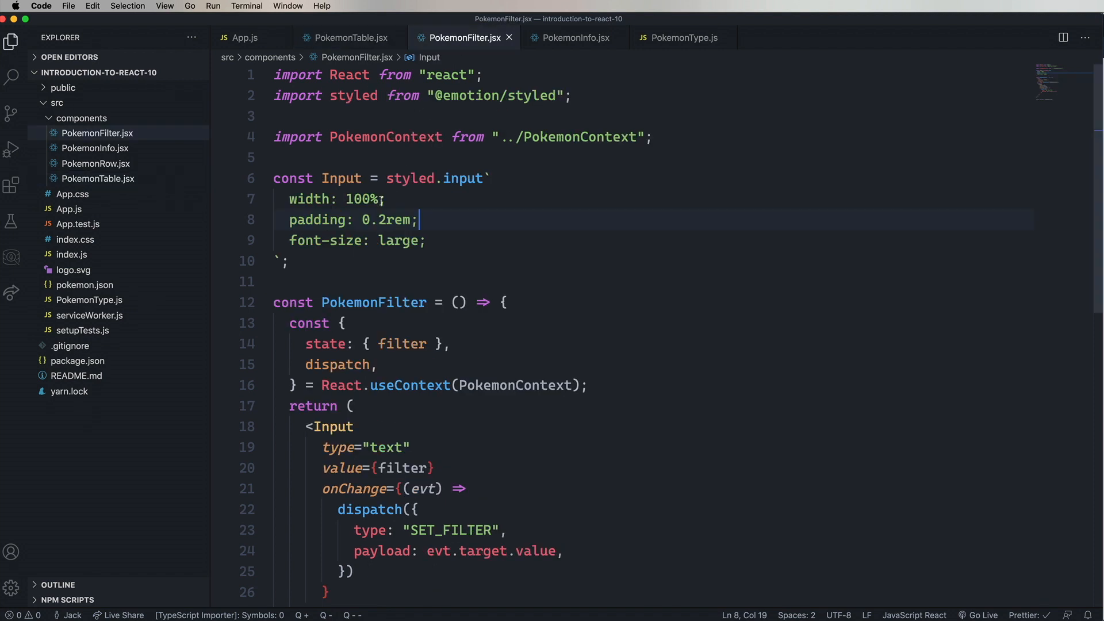
Step: Add const dispatch = useDispatch() and a filter selector, removing the useContext block and PokemonContext import
click(342, 324)
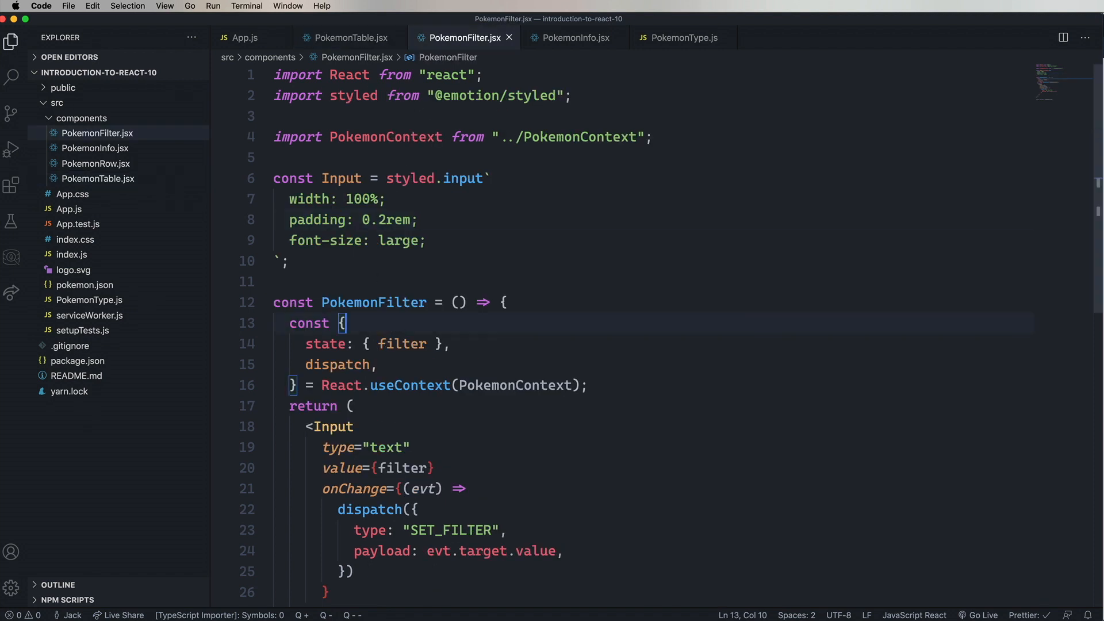
text(const dispatch = useDispatch();)
text(const filter = useSelector((state) => state.filter);)
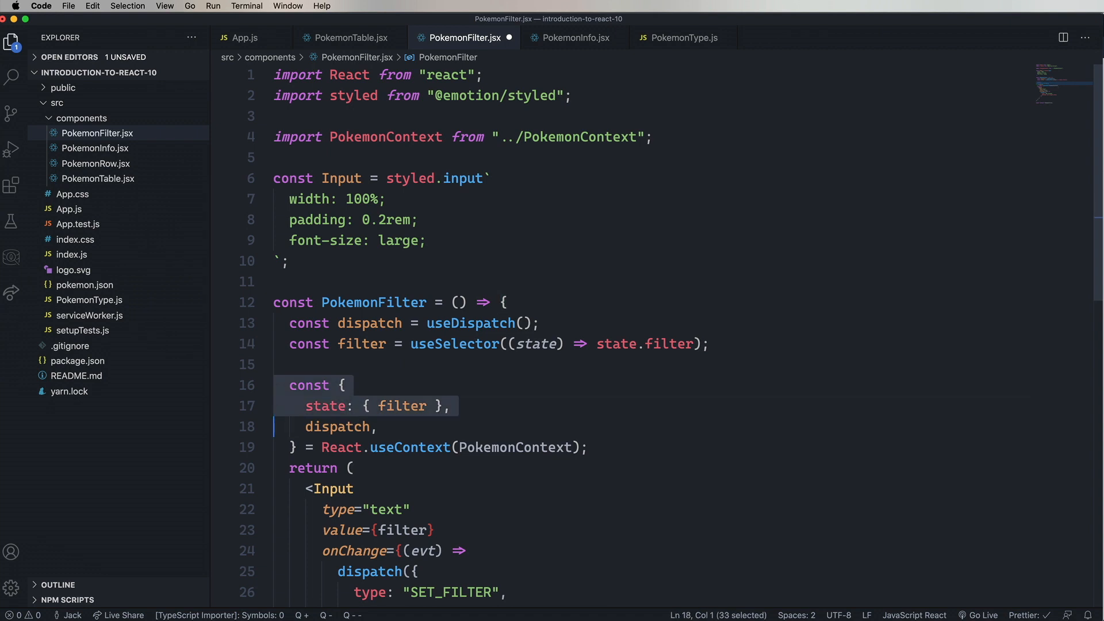
click(289, 469)
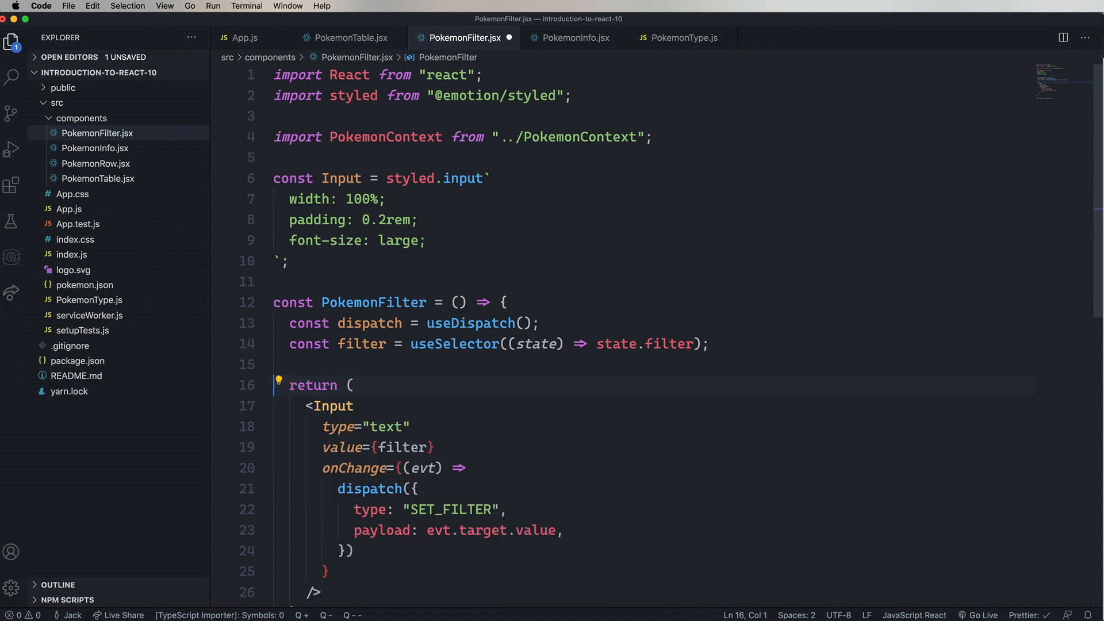
click(369, 220)
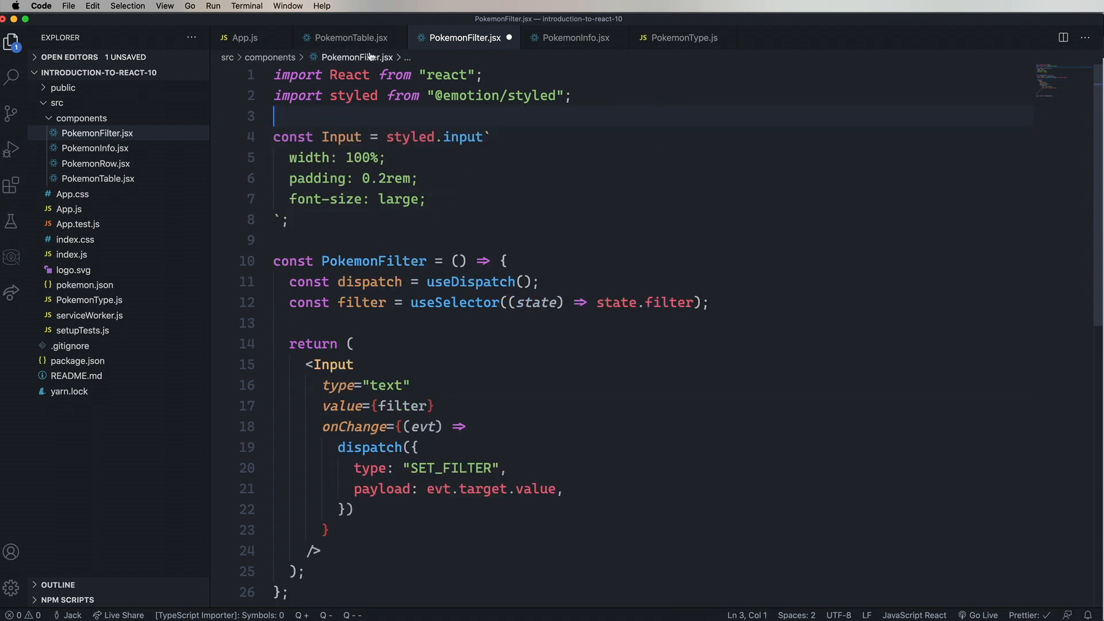
click(345, 36)
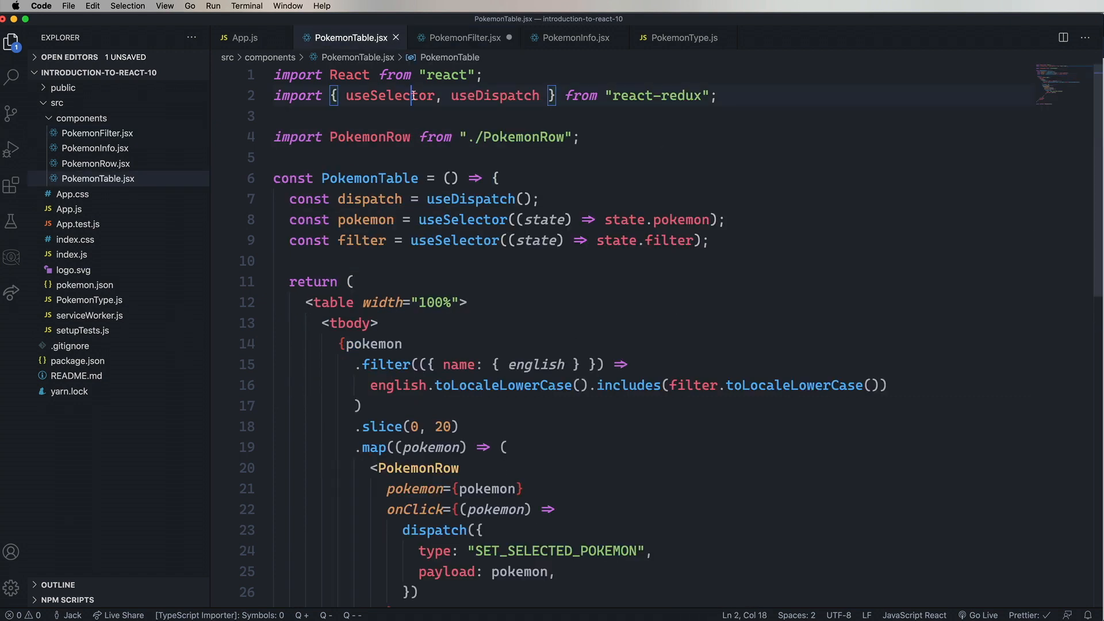
click(463, 37)
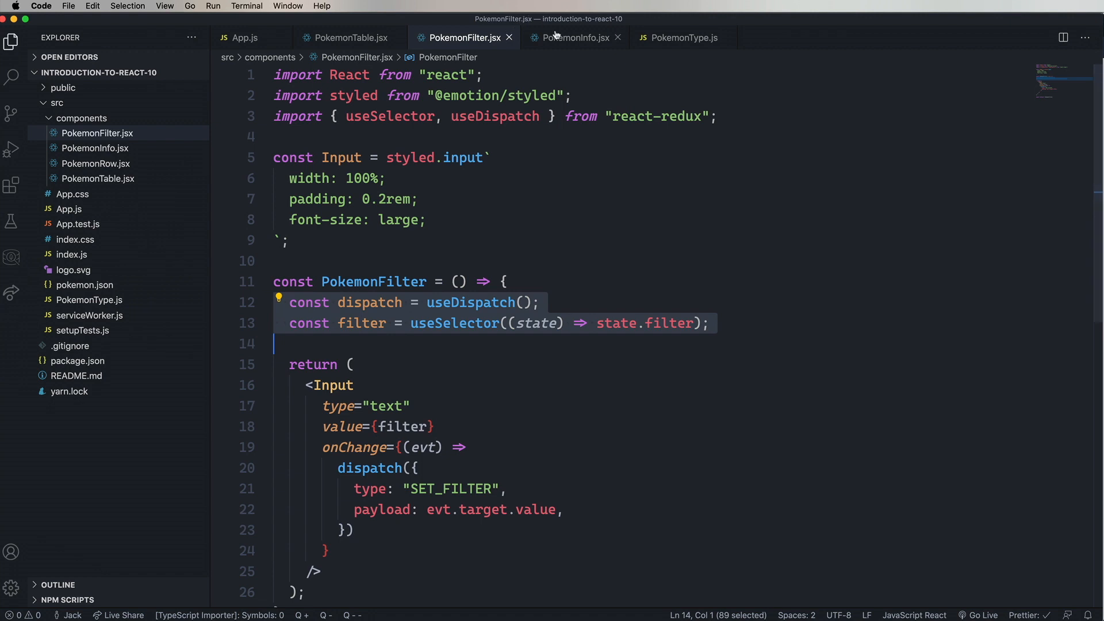
Step: Read selectedPokemon via useSelector in PokemonInfo, removing the dispatch line and PokemonContext import
click(575, 37)
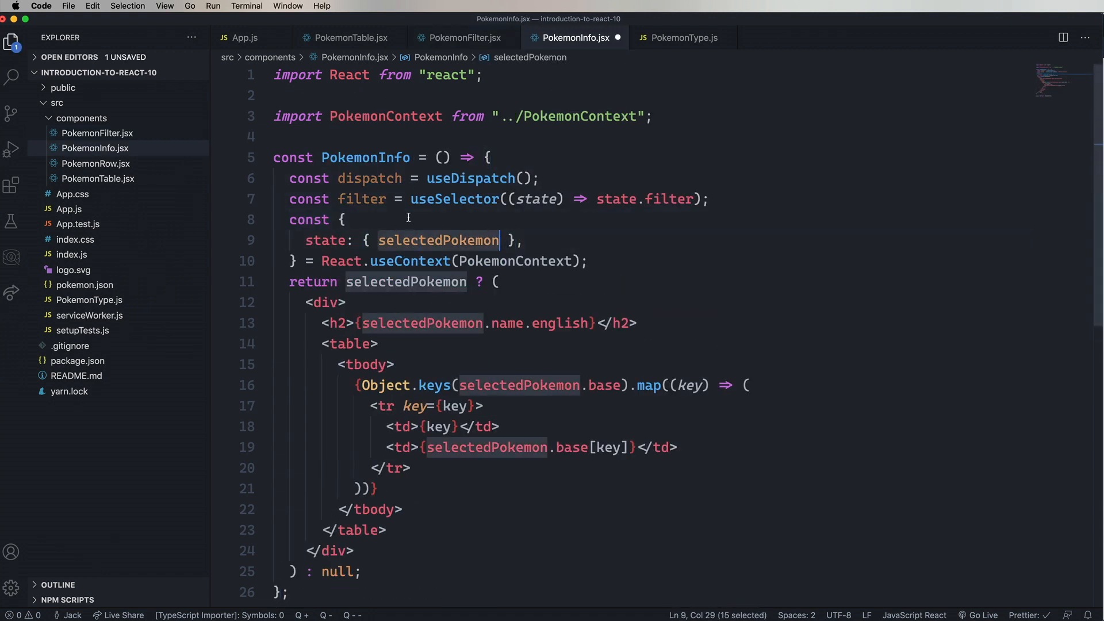
click(371, 199)
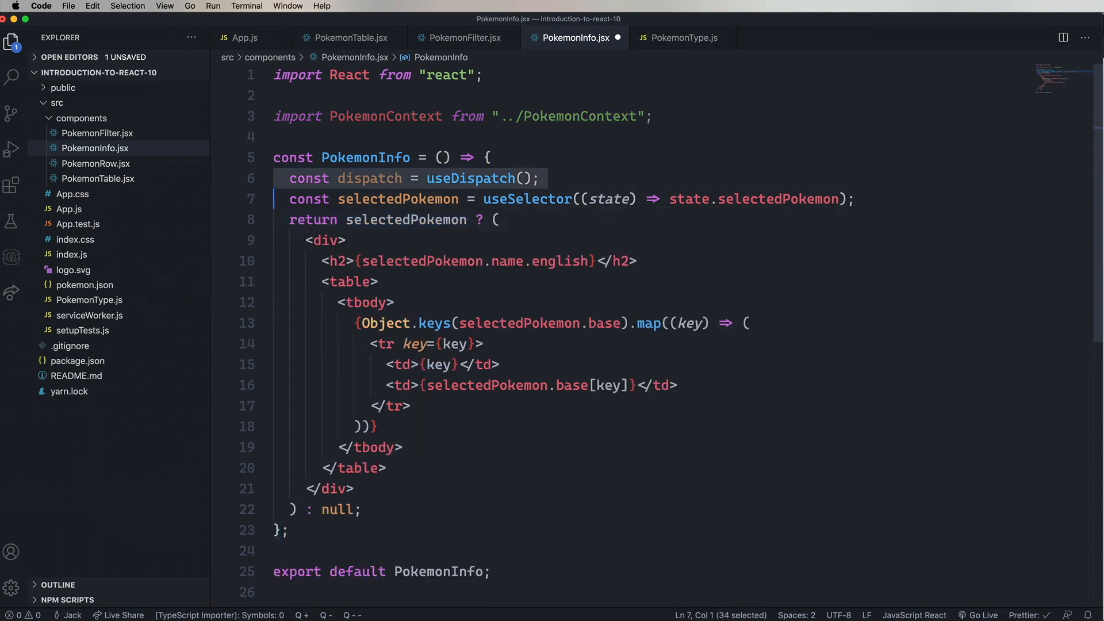
key(Backspace)
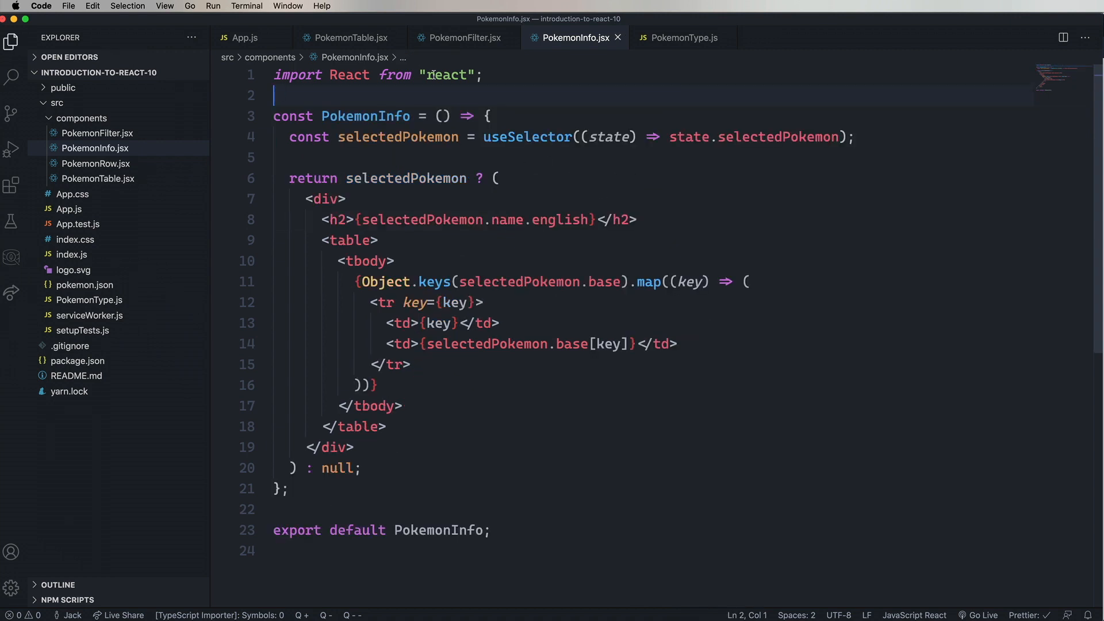
click(463, 37)
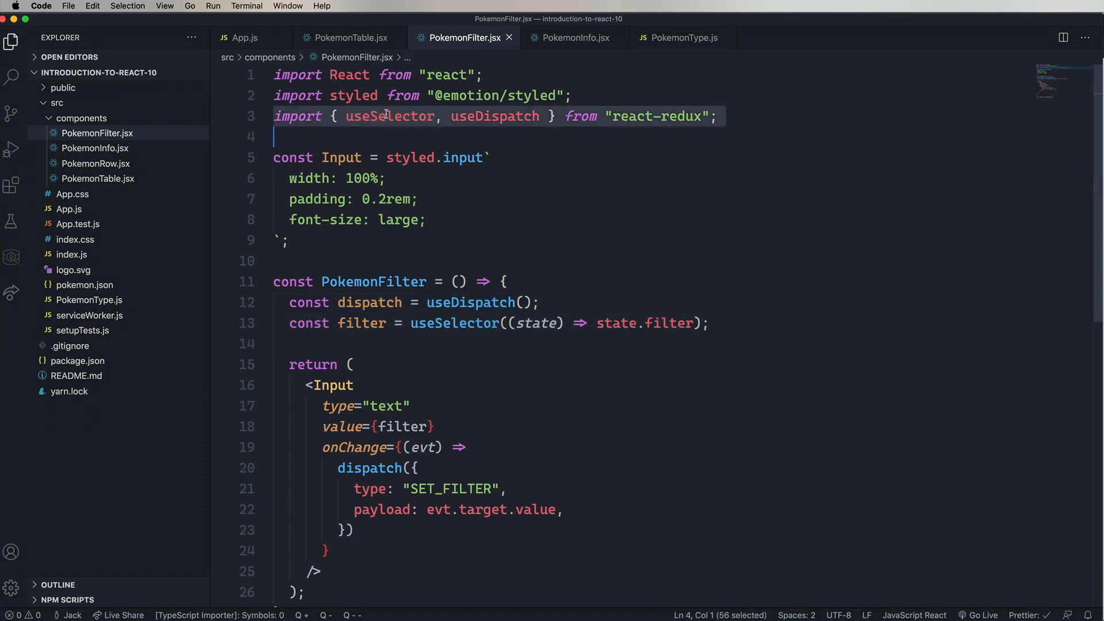
click(576, 36)
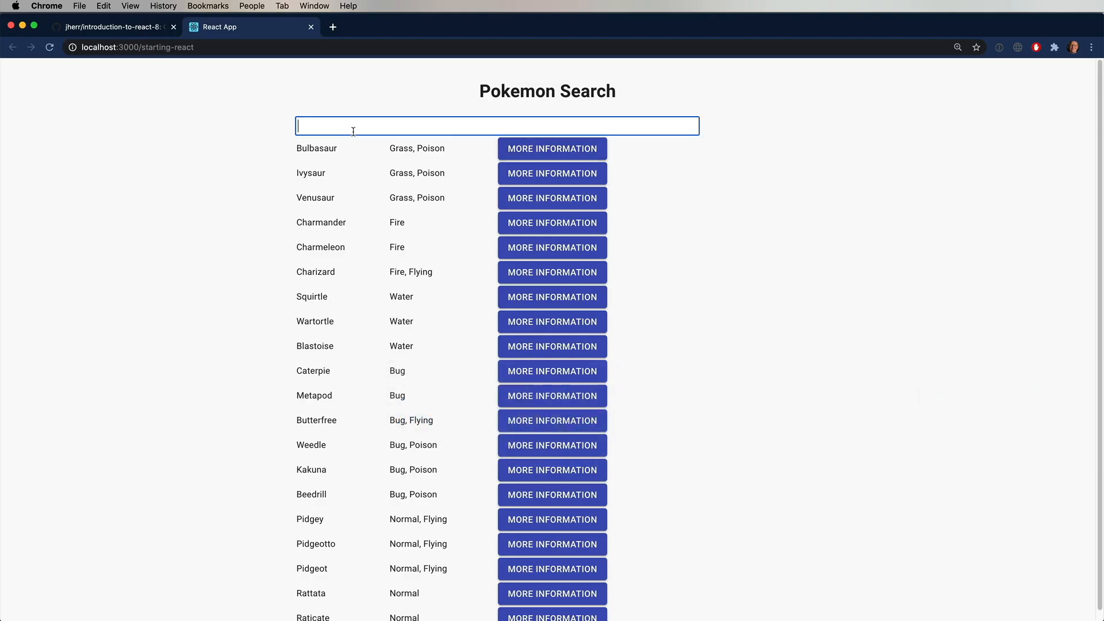
Step: Verify the list renders at localhost:3000 and add import { useSelector } from "react-redux" to PokemonInfo.jsx
text(bul)
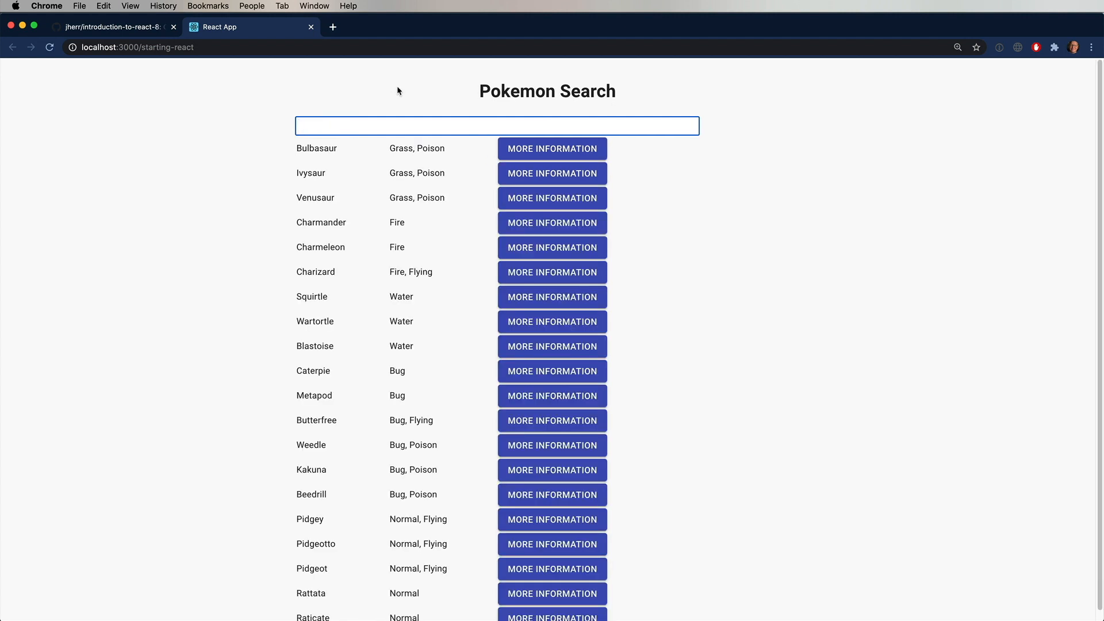
click(553, 148)
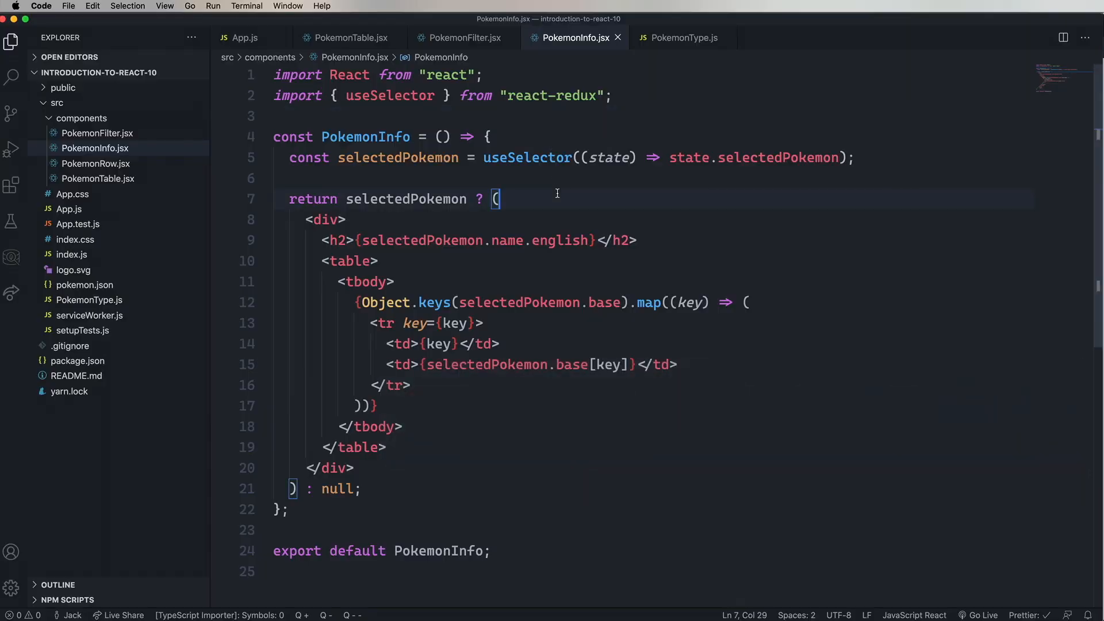
click(244, 37)
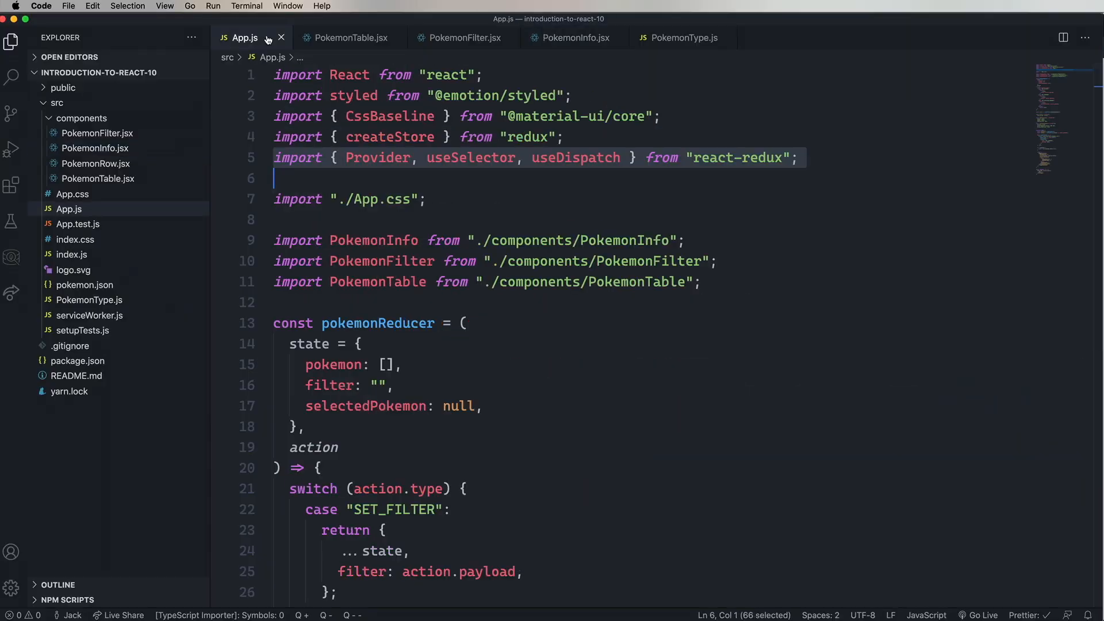